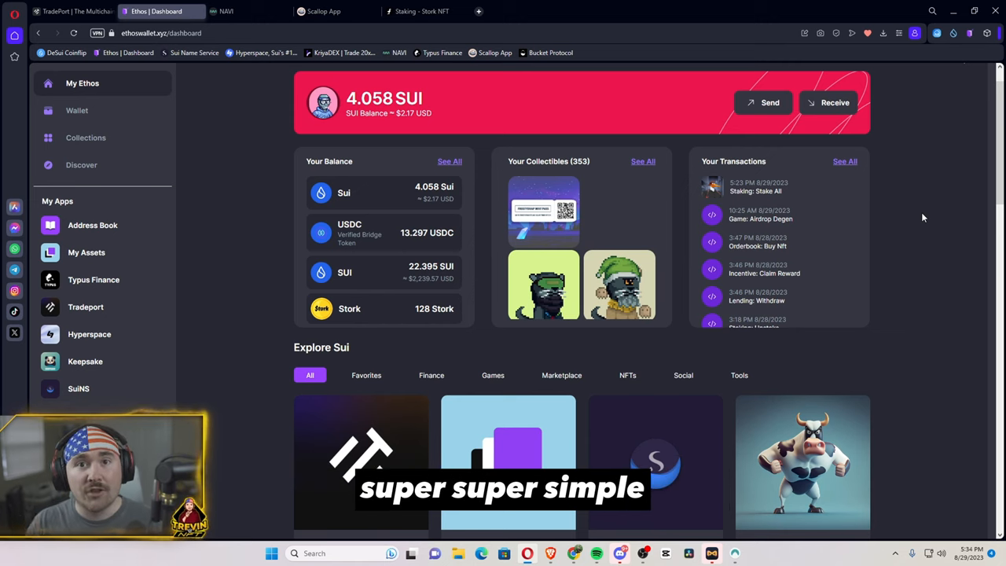
- View the USDC and Stork token details and begin sending Stork
click(75, 110)
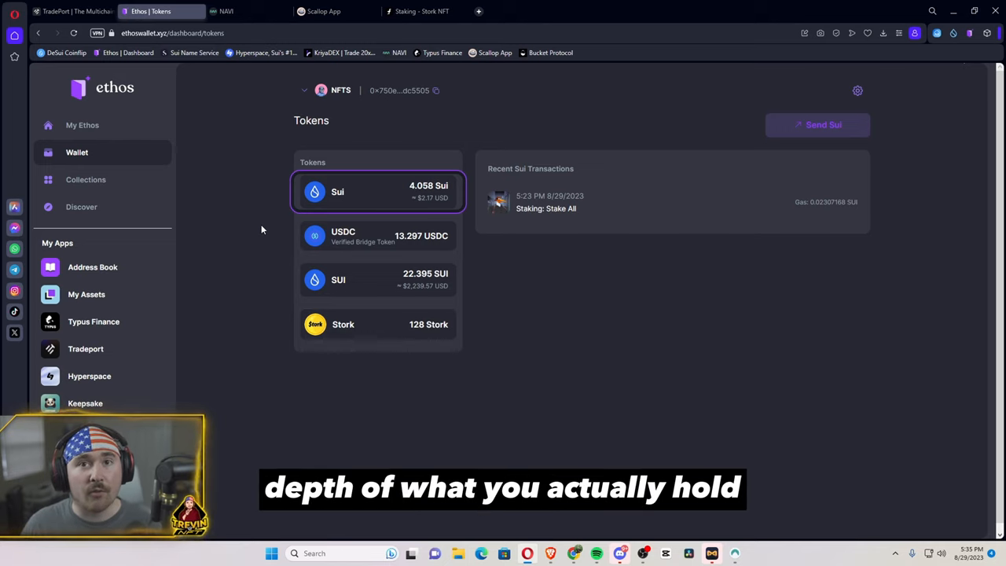
mouse_move(320, 195)
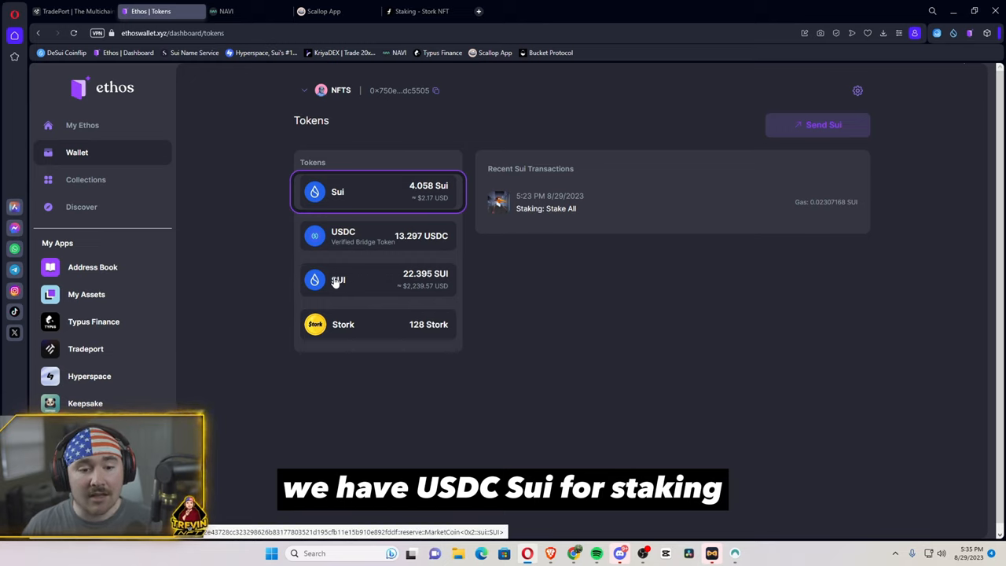
mouse_move(255, 230)
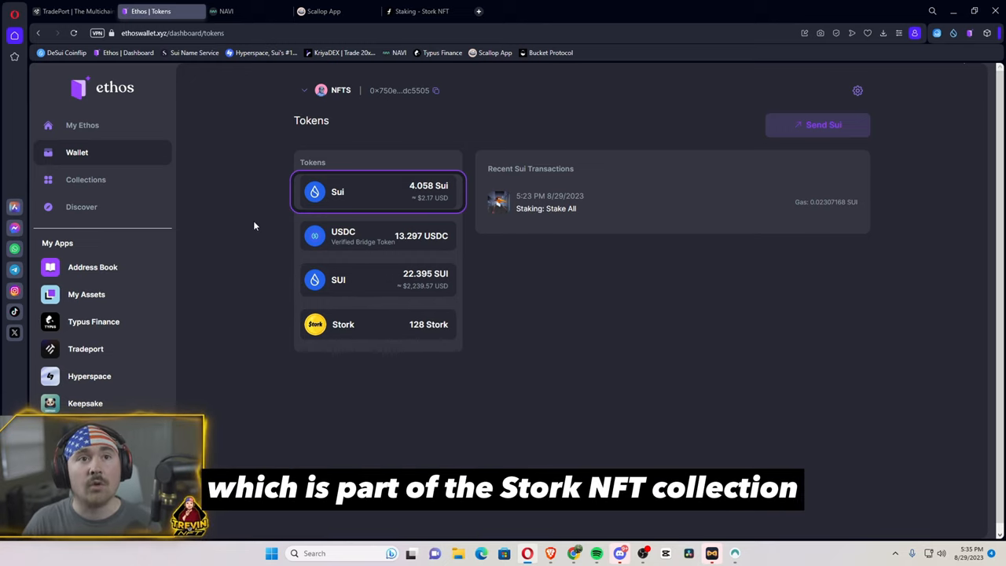
mouse_move(375, 253)
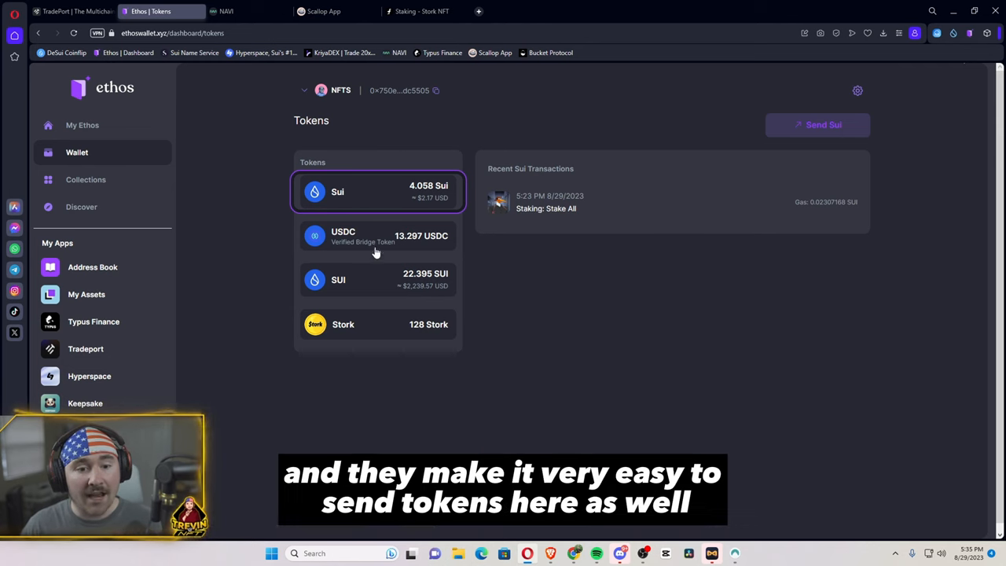
click(377, 235)
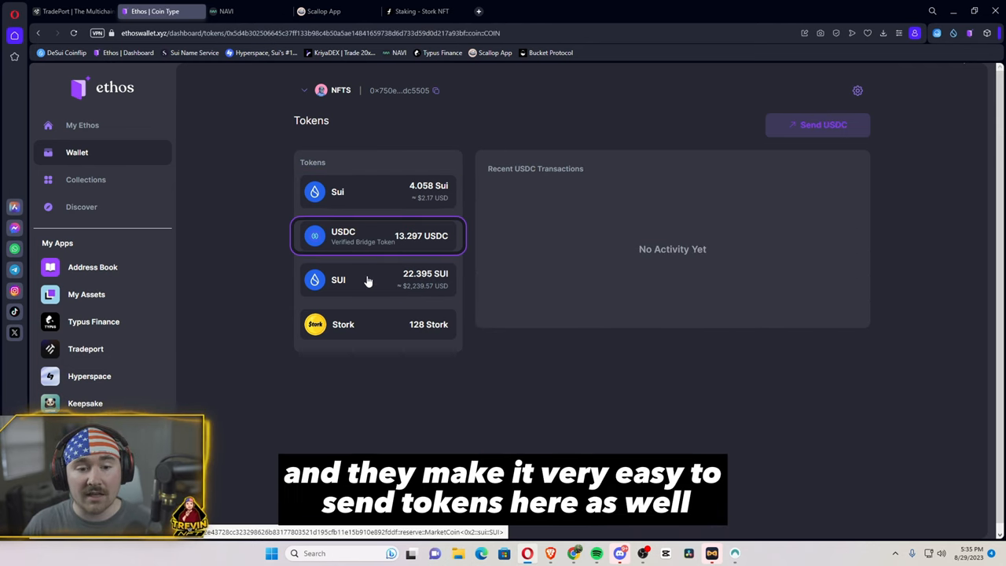
click(377, 324)
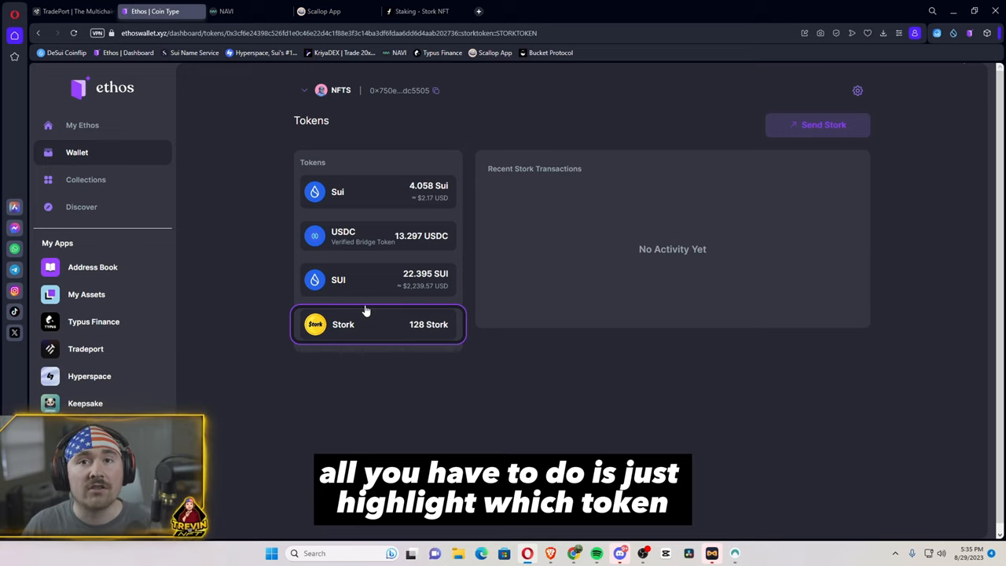
mouse_move(804, 129)
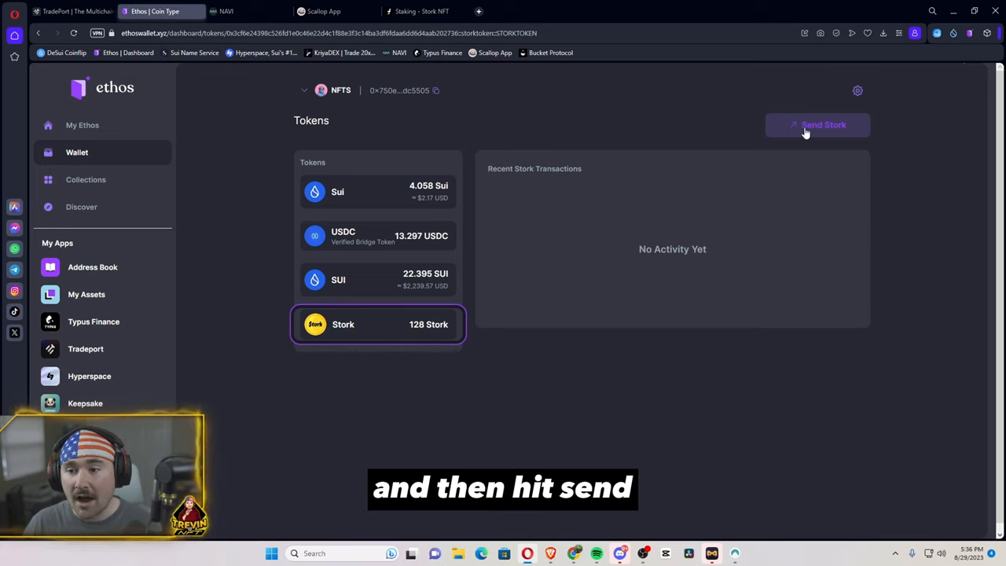
click(817, 126)
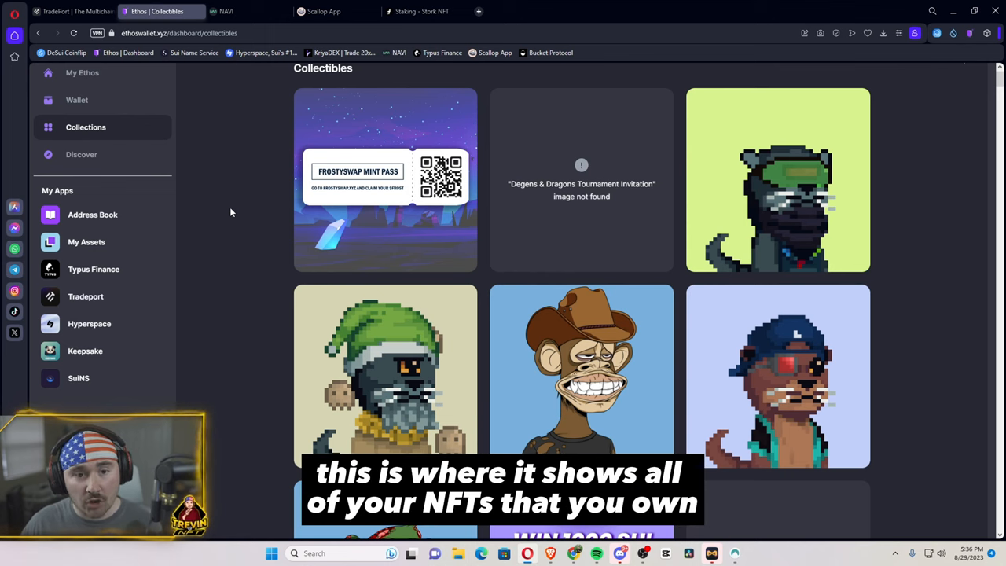
- Scroll down through the grid of owned NFT collectibles
scroll(down, 3)
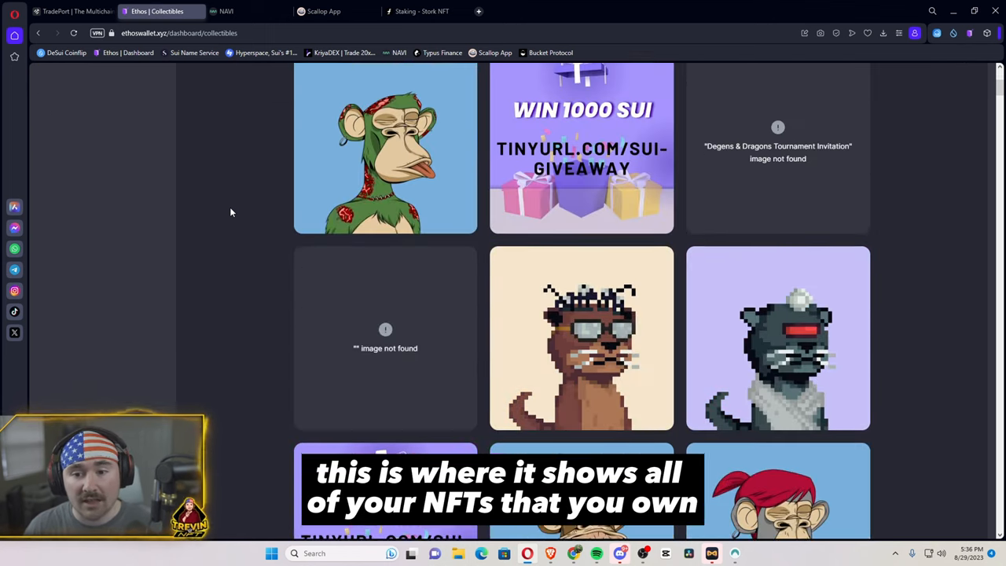
scroll(down, 3)
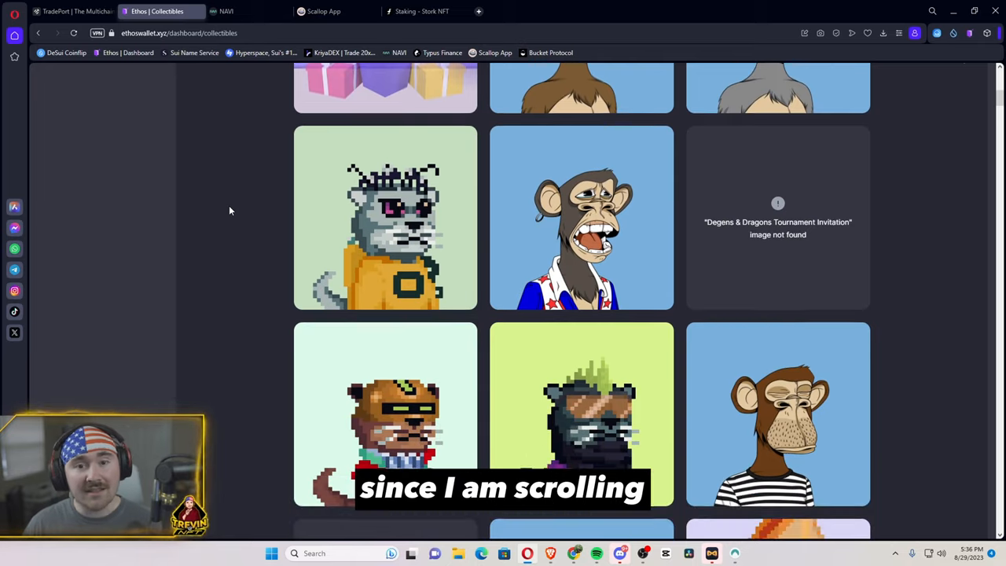
scroll(down, 3)
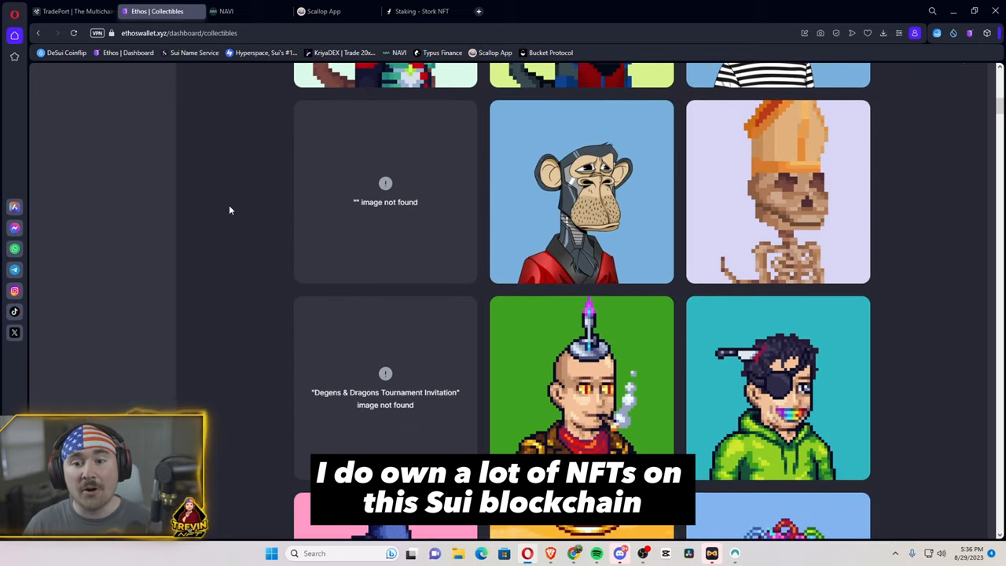
scroll(down, 3)
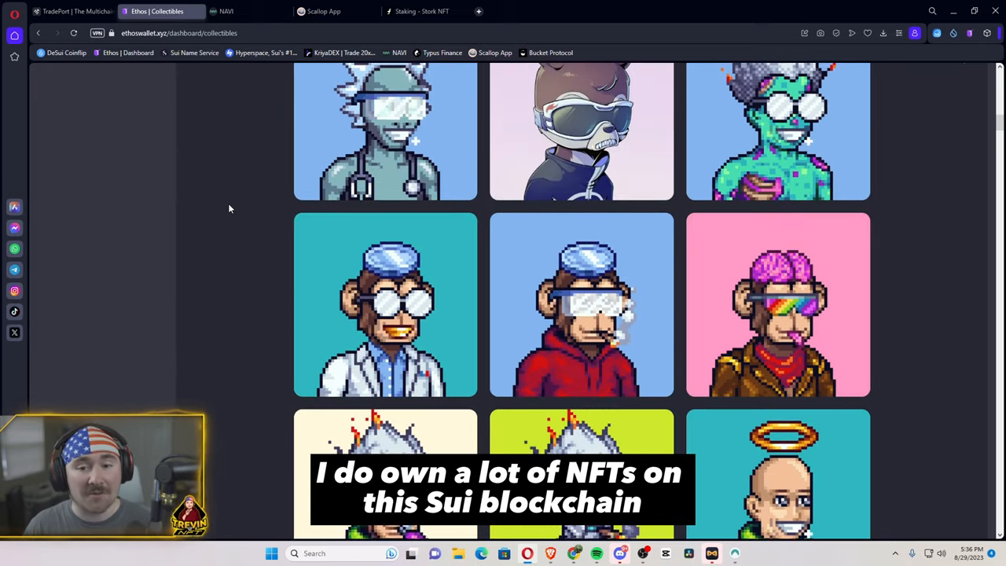
scroll(down, 3)
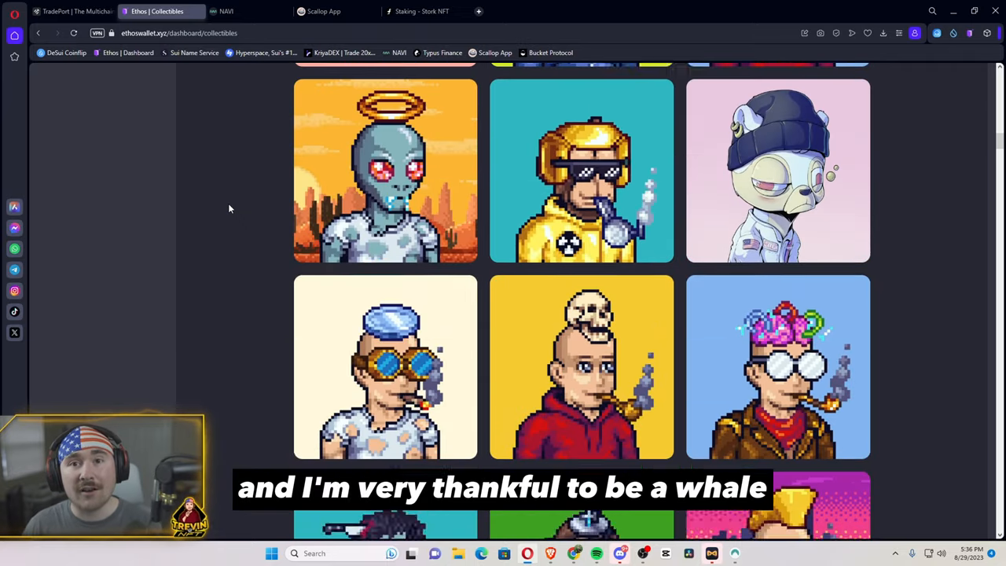
scroll(down, 3)
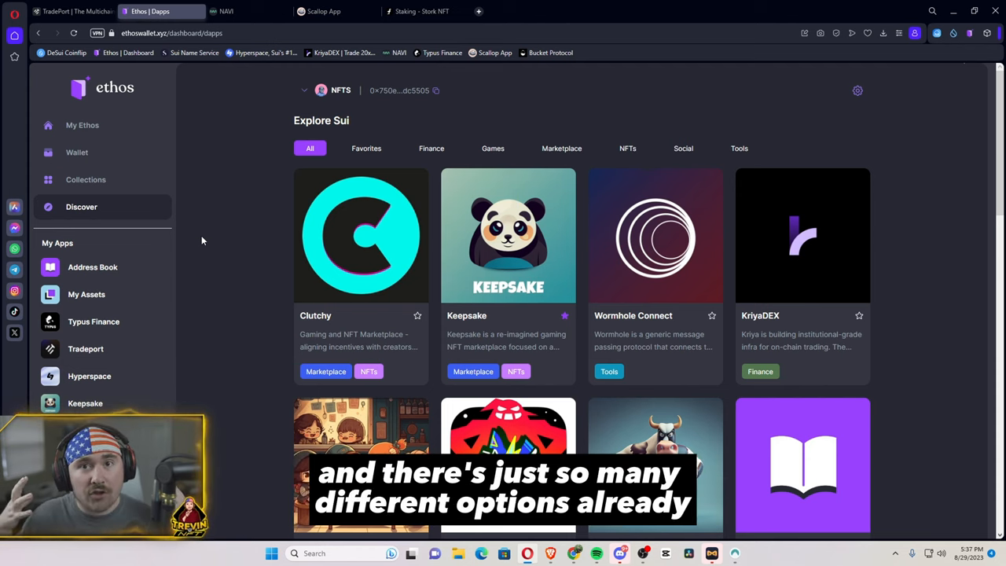
- Scroll through the Explore Sui app cards and back toward the top
scroll(down, 3)
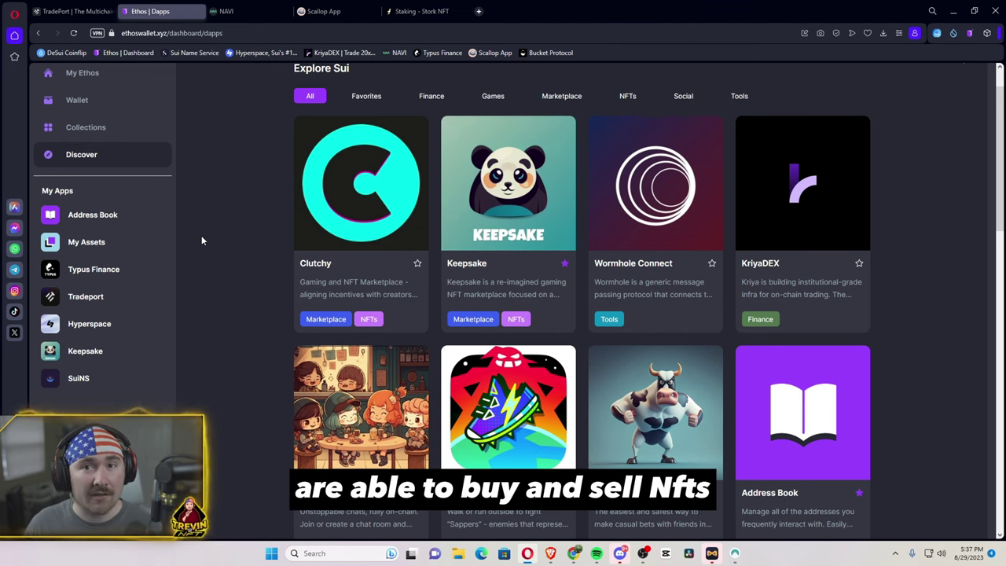
scroll(down, 3)
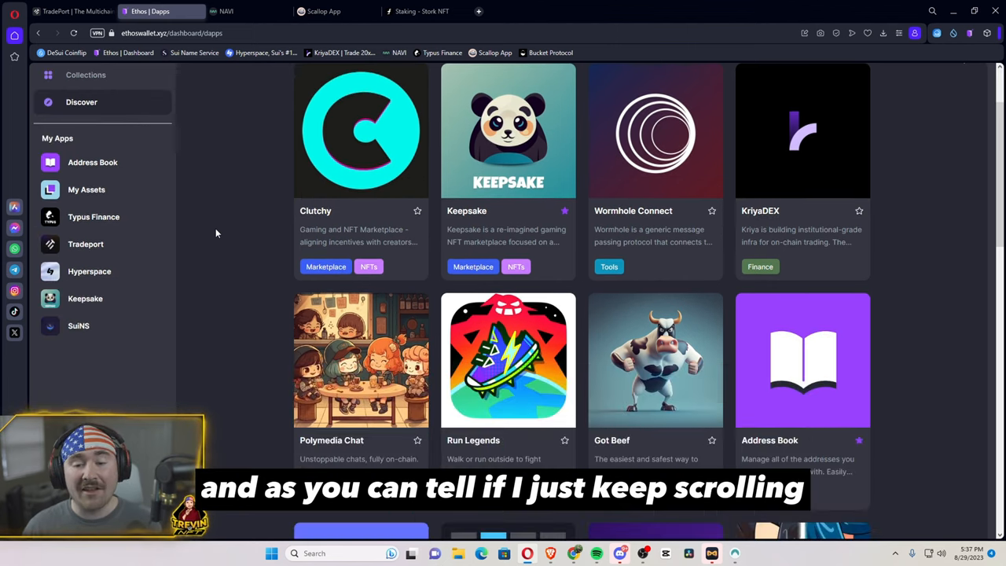
scroll(down, 3)
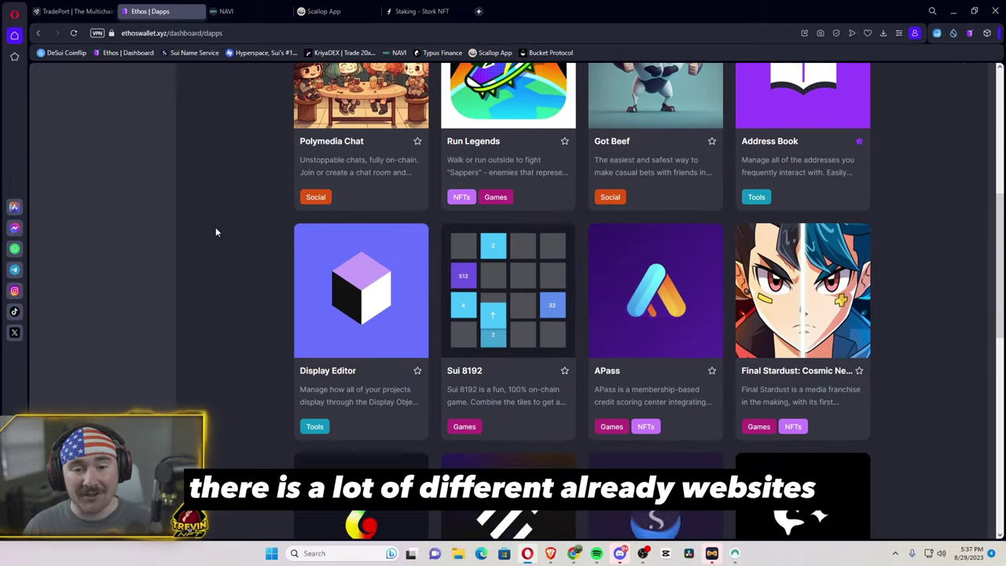
scroll(down, 3)
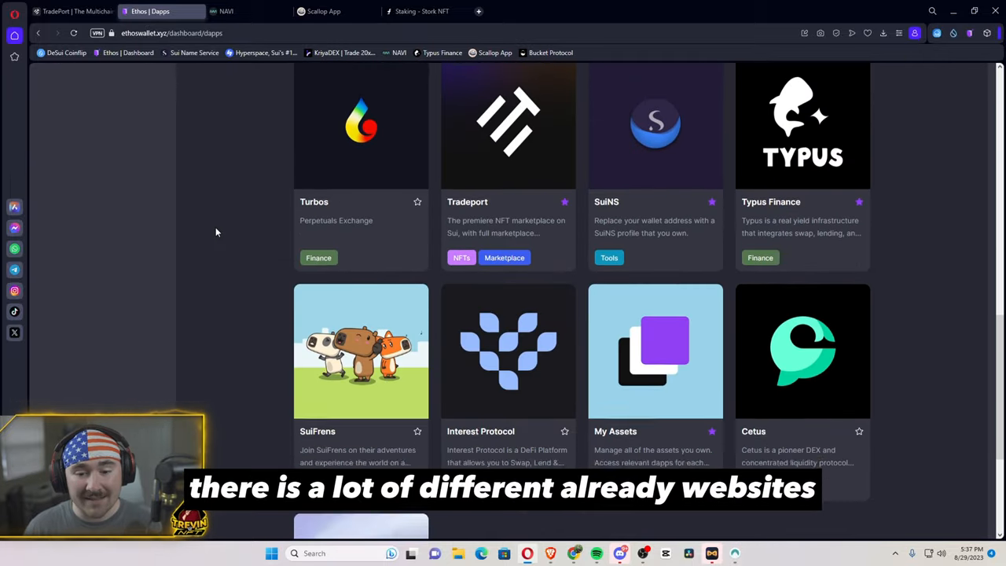
scroll(up, 3)
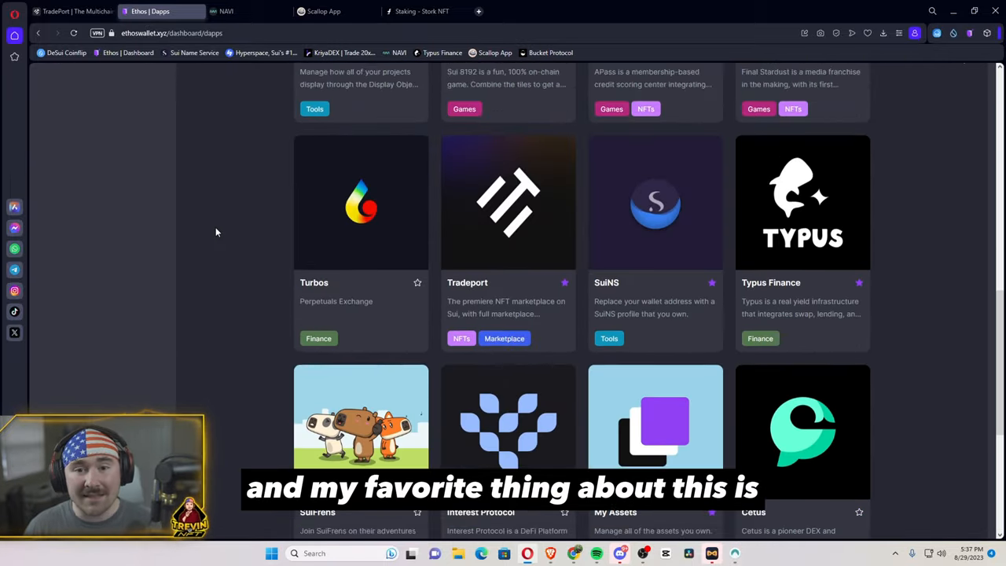
scroll(up, 3)
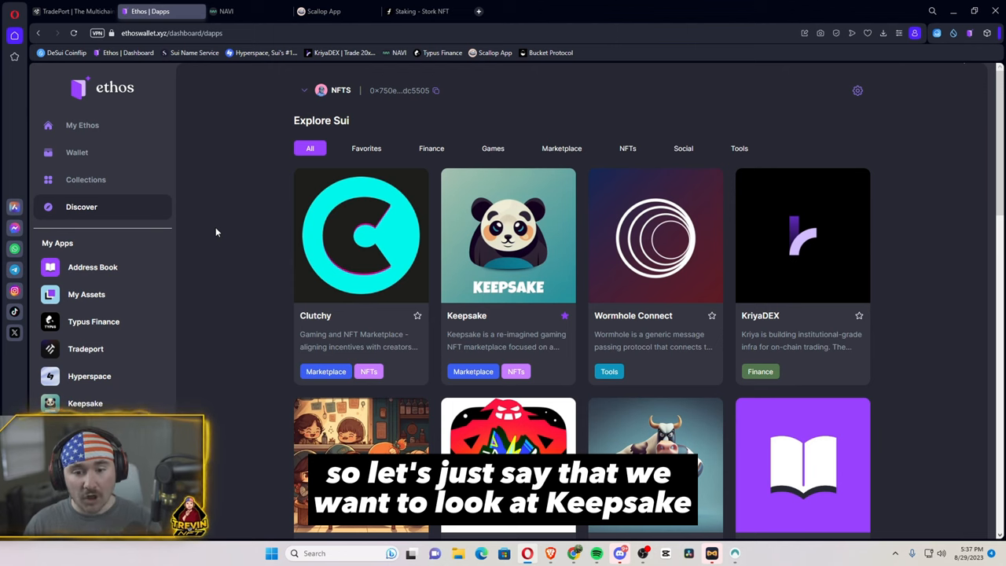
mouse_move(479, 239)
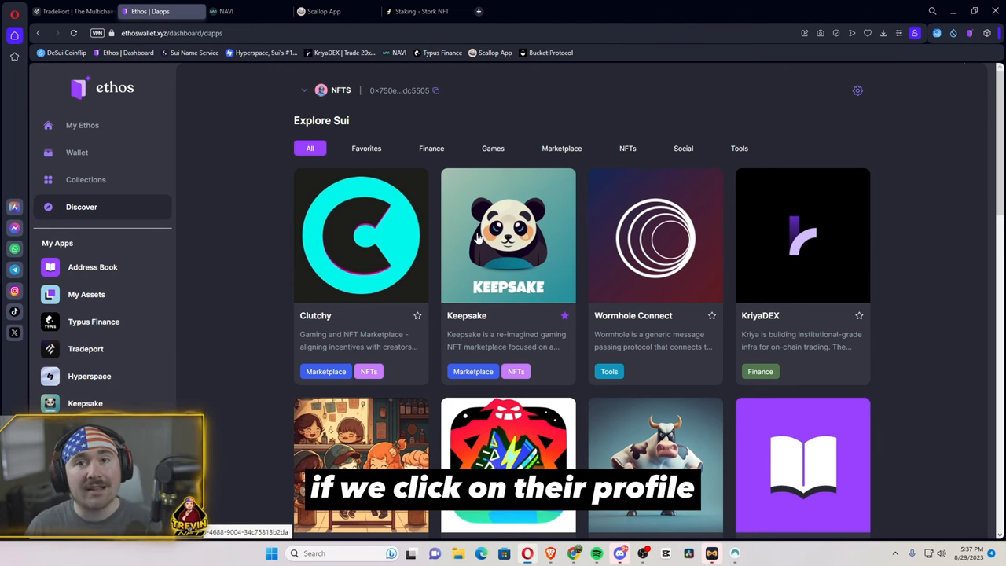
- Launch keepsake.gg from the Keepsake profile, browse it, then return to the wallet
click(507, 235)
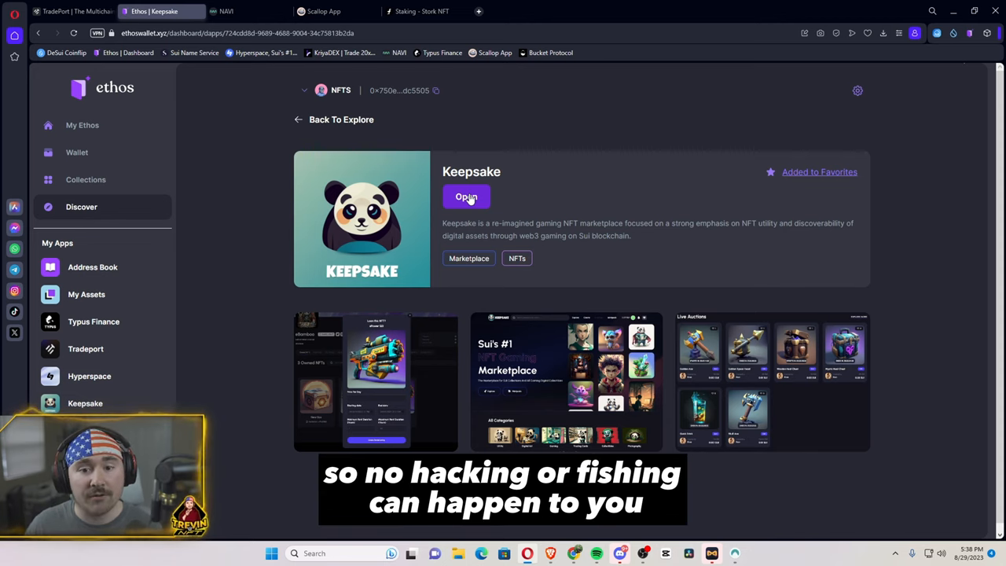
click(465, 196)
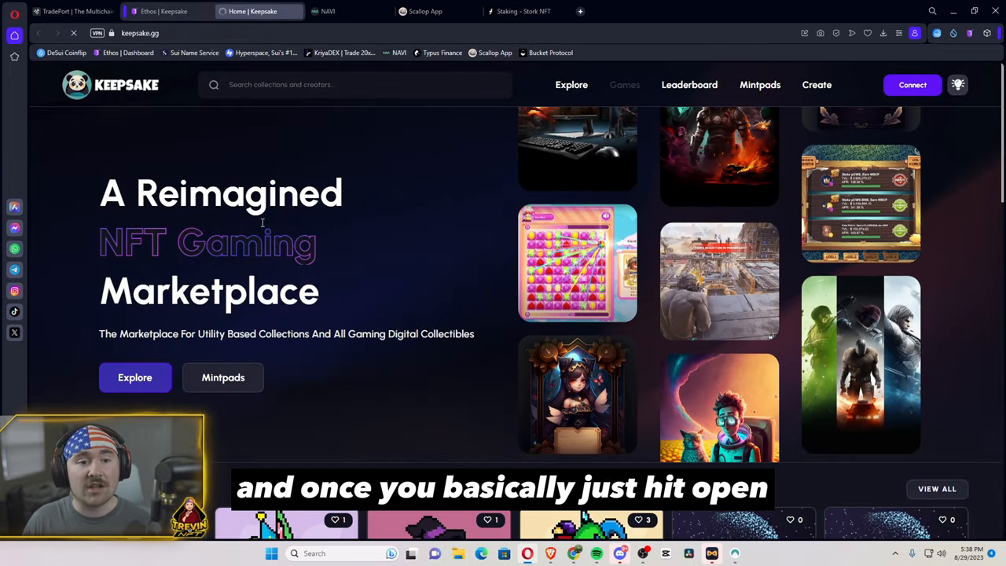
scroll(down, 3)
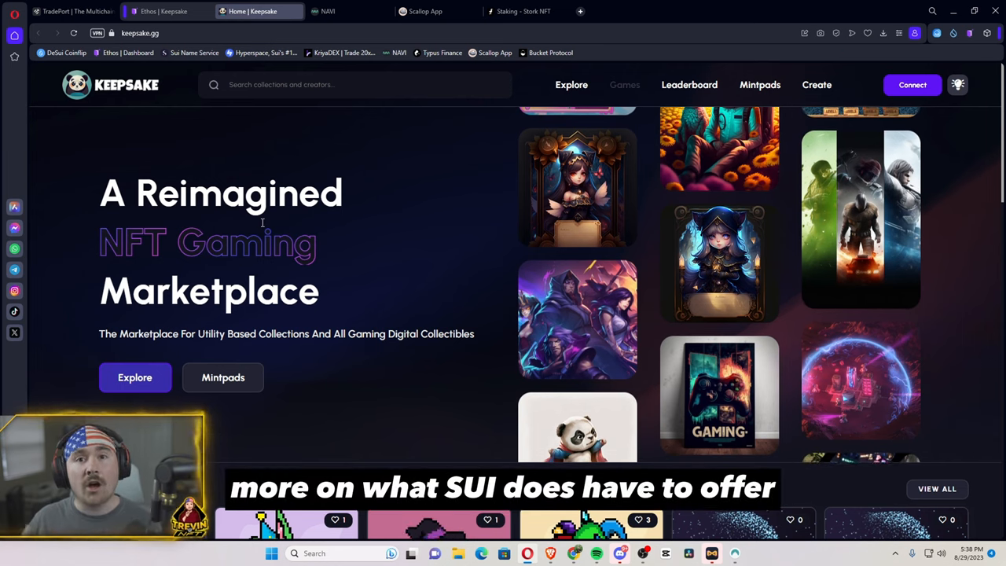
scroll(down, 3)
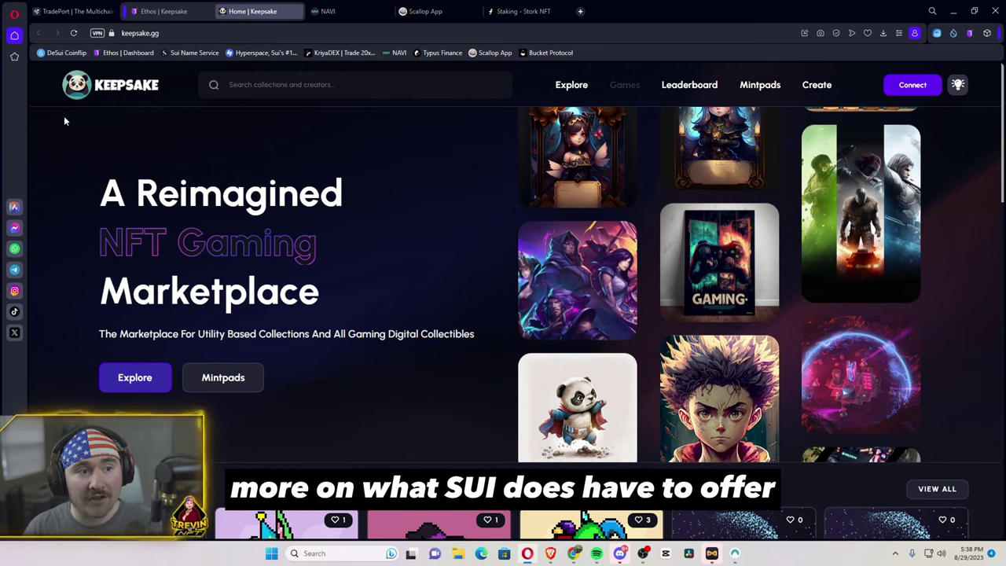
click(160, 11)
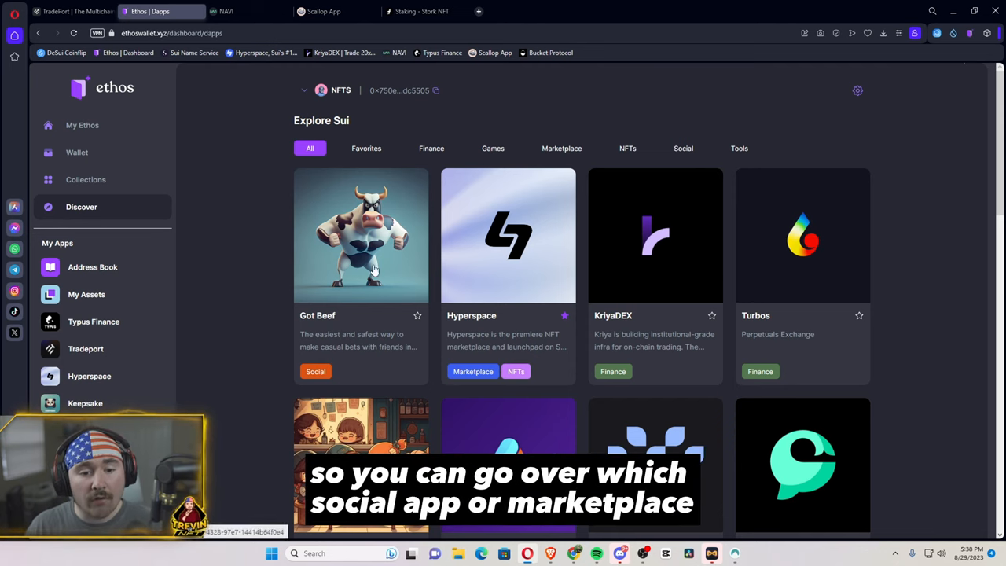
mouse_move(506, 273)
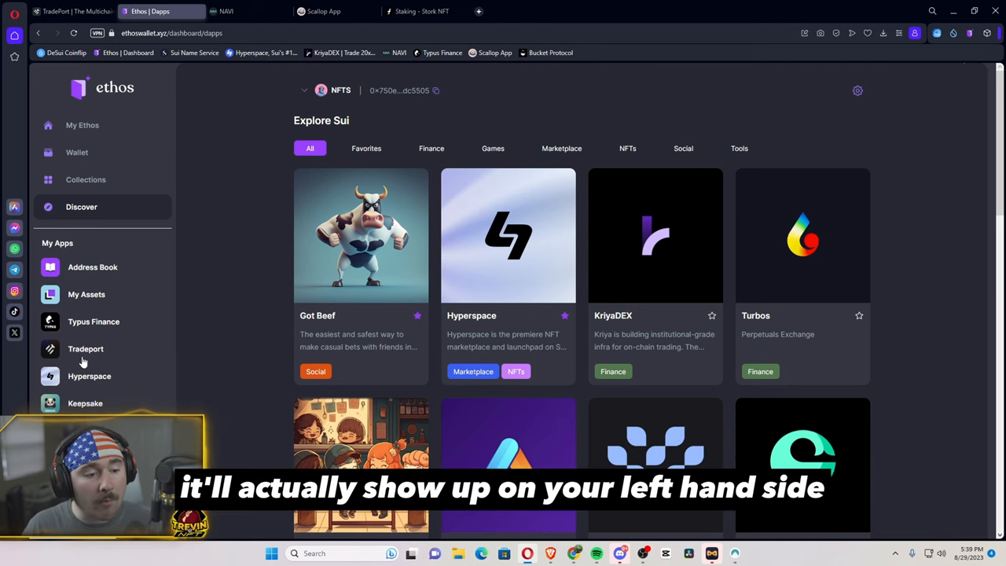
mouse_move(218, 318)
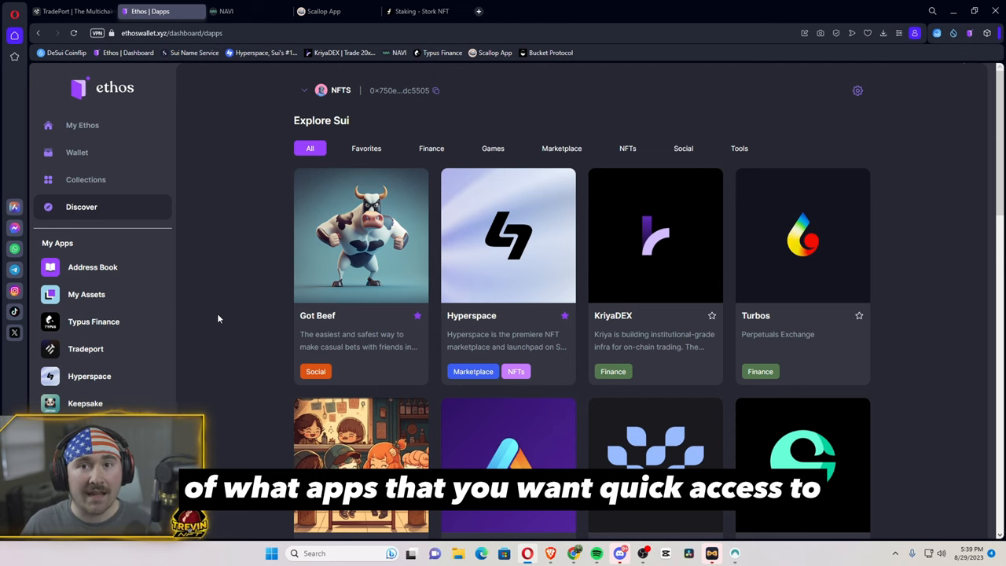
- Show the Address Book of saved contacts from My Apps
click(93, 267)
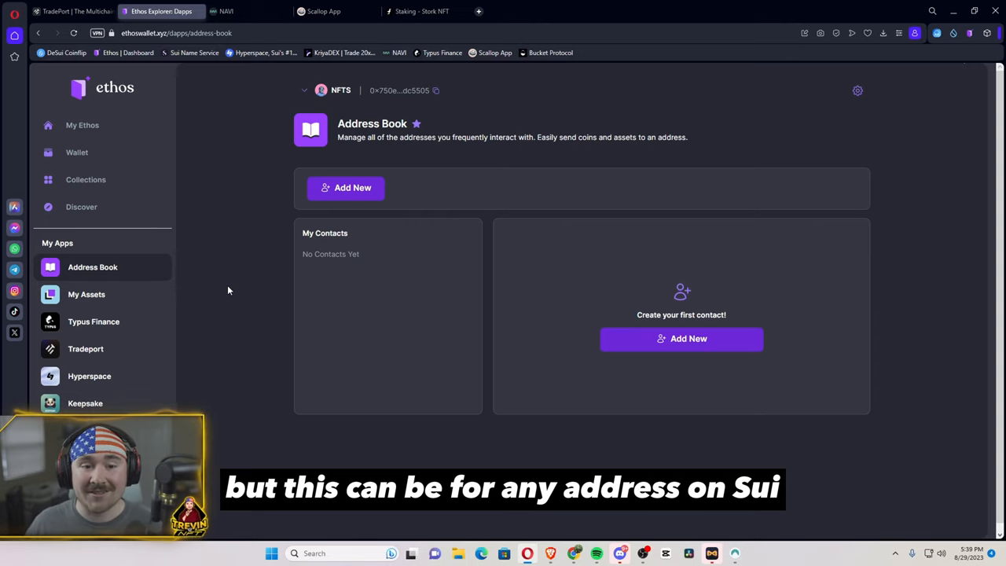
- Start a new contact form, then move on to the My Assets list
click(352, 187)
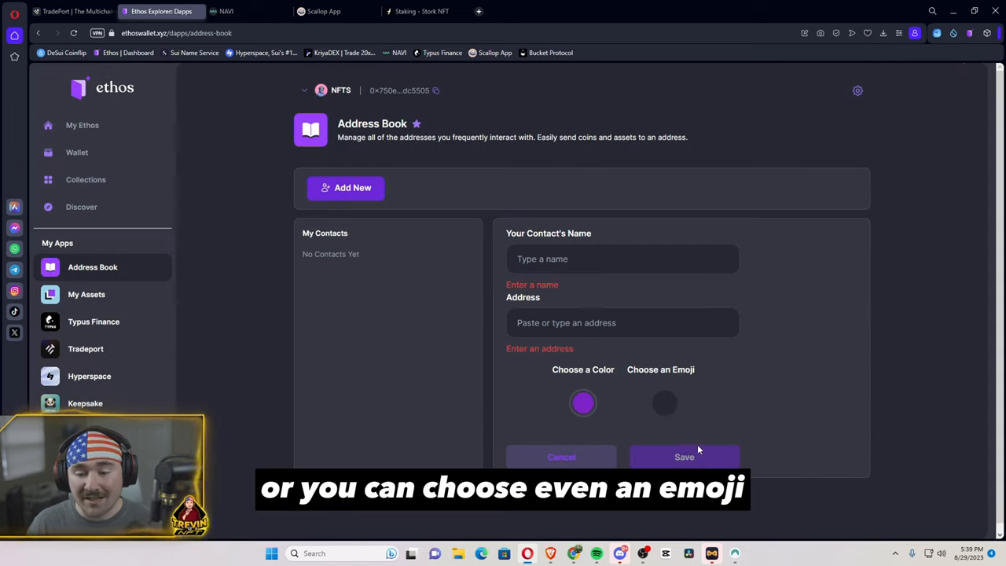
mouse_move(737, 377)
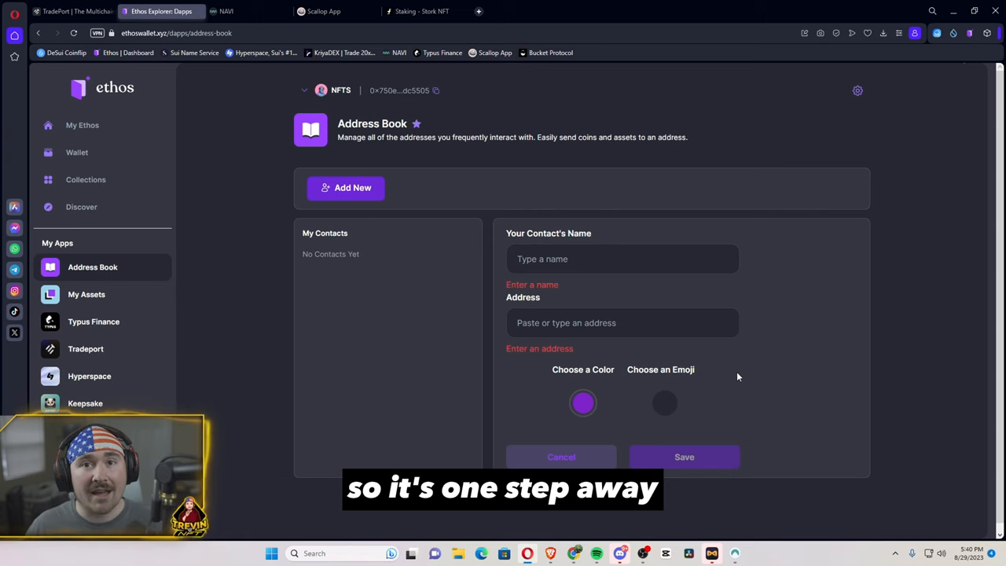
click(87, 293)
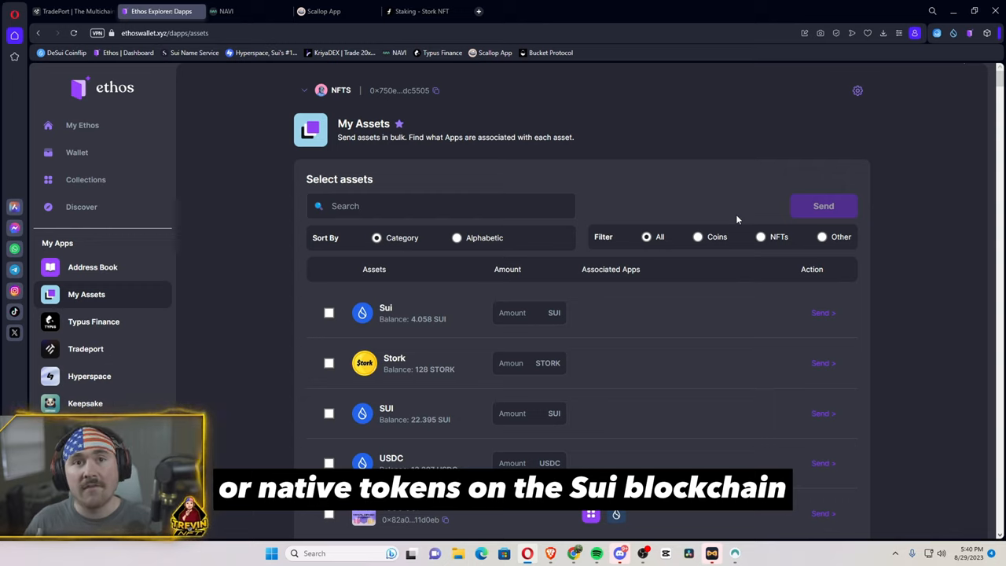
mouse_move(714, 236)
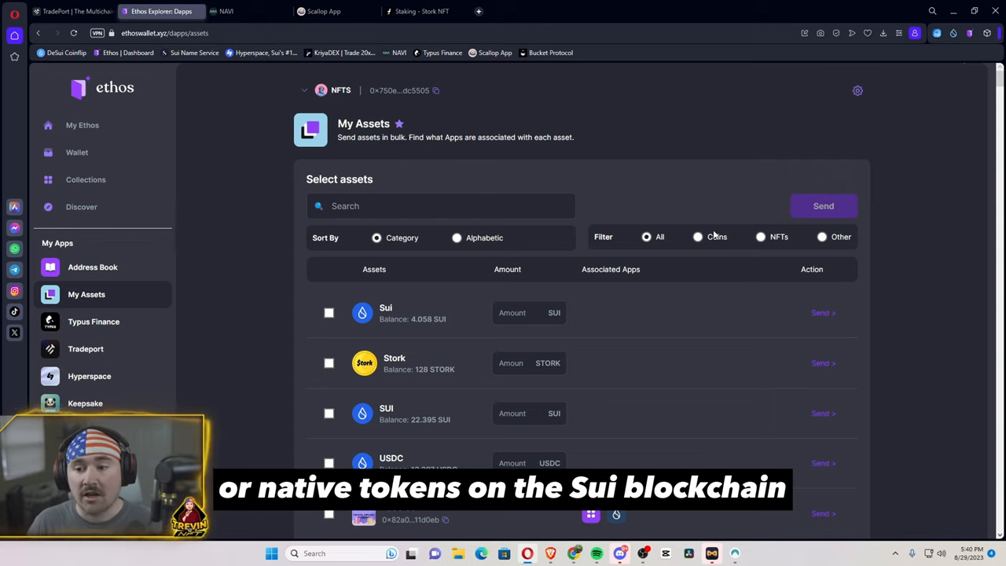
- Filter the asset list to Coins, then to NFTs only
click(697, 236)
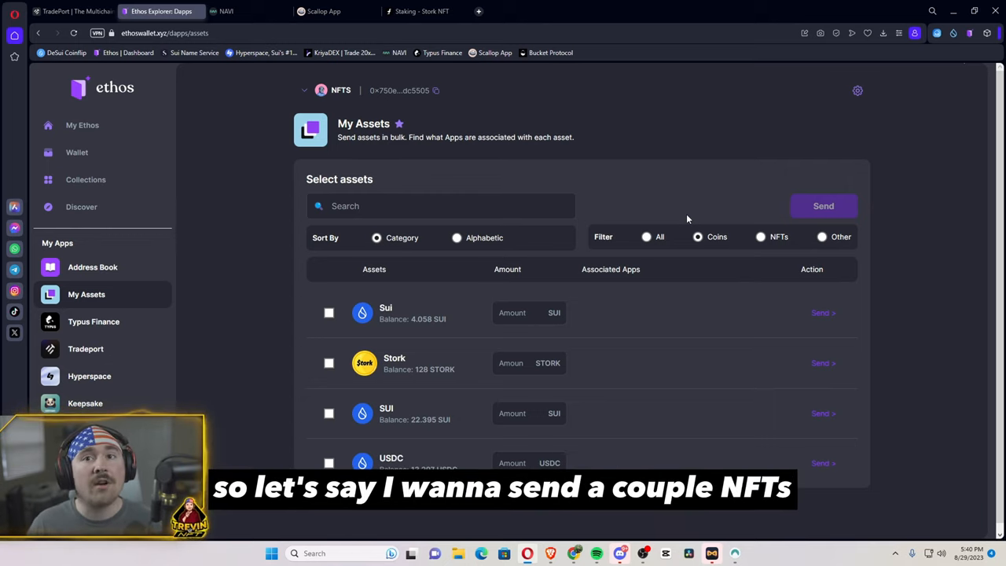
click(760, 236)
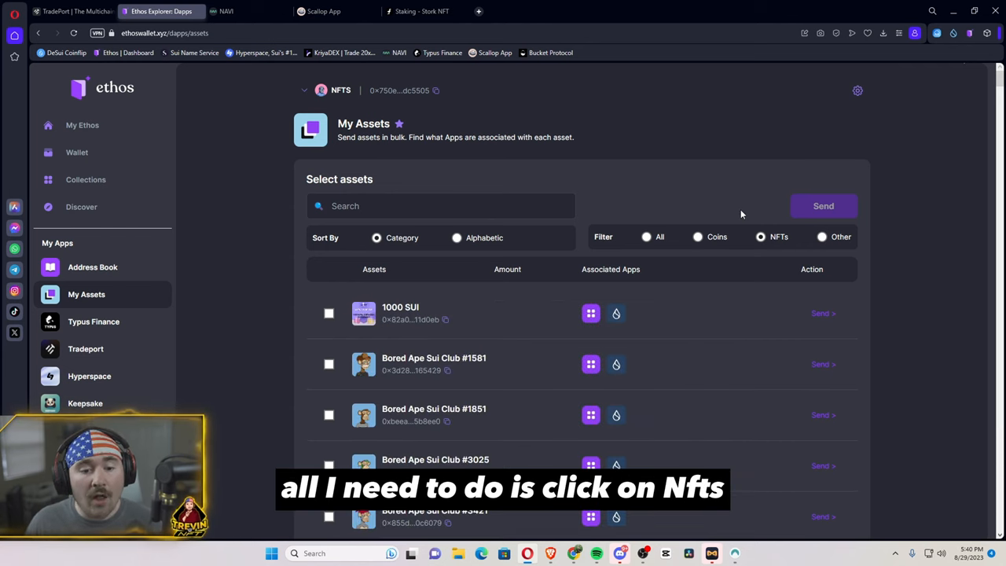
mouse_move(306, 340)
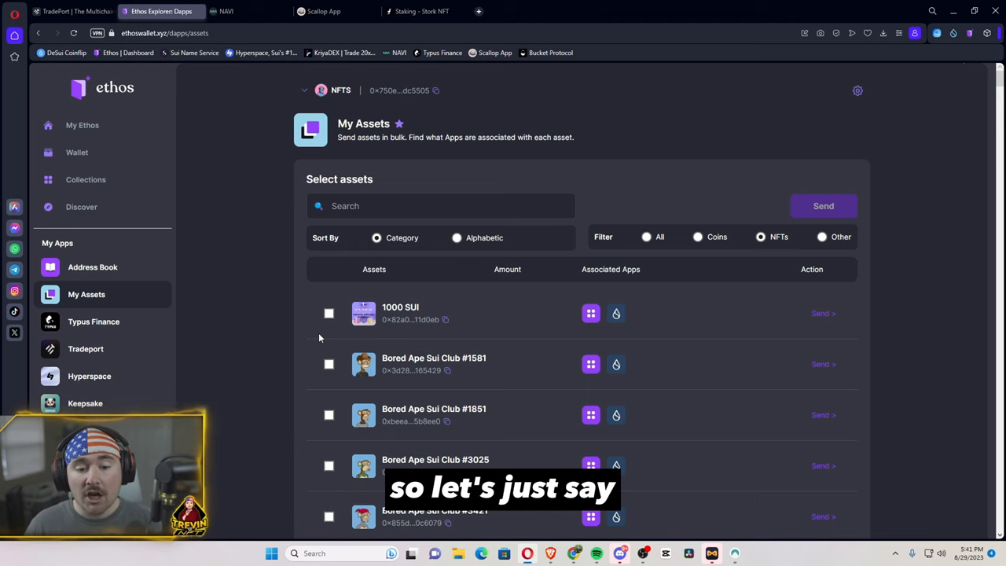
- Select the DeSuiLabs NFTs, proceed with Send (3) and focus the recipient address field
scroll(down, 3)
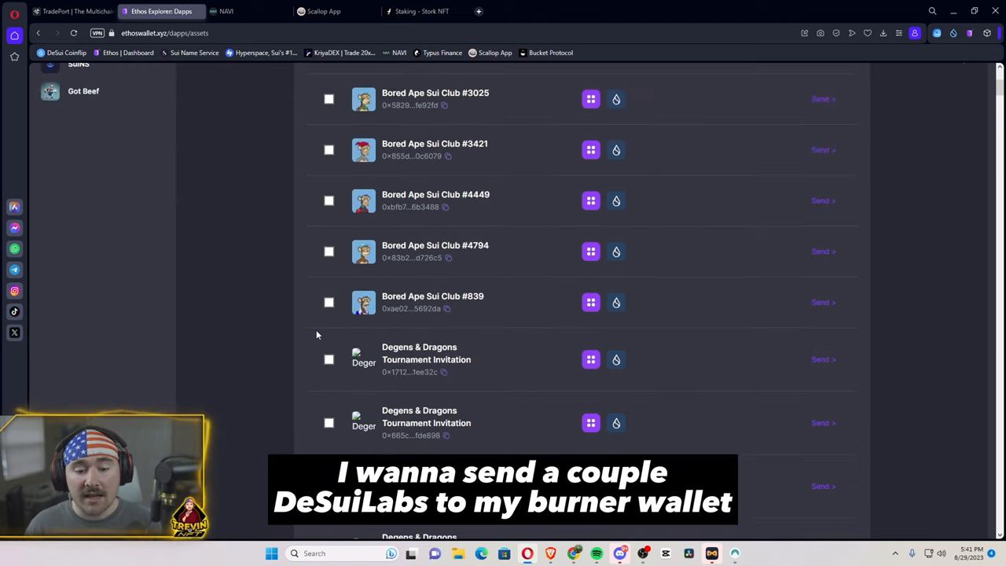
scroll(down, 3)
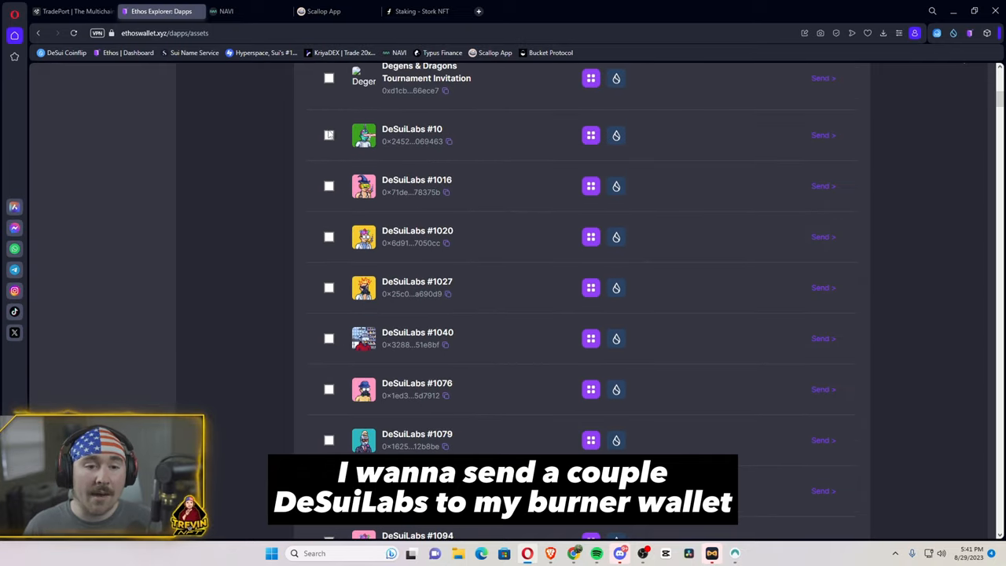
click(328, 186)
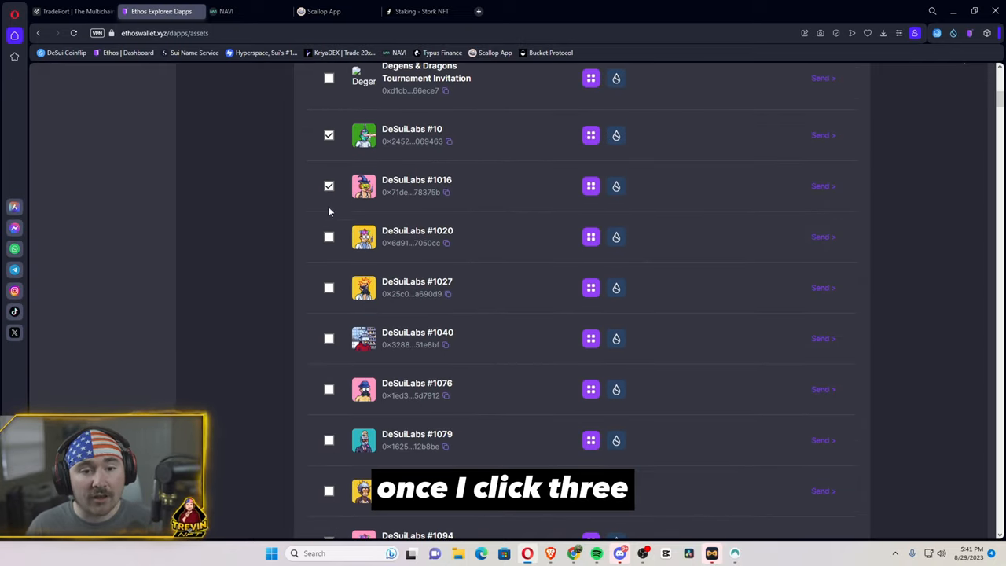
scroll(up, 3)
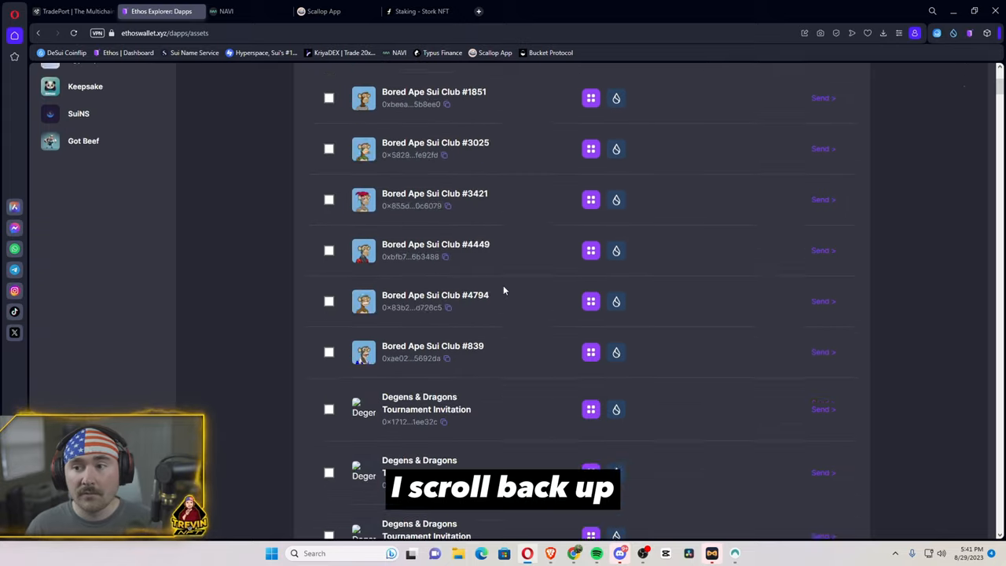
scroll(up, 3)
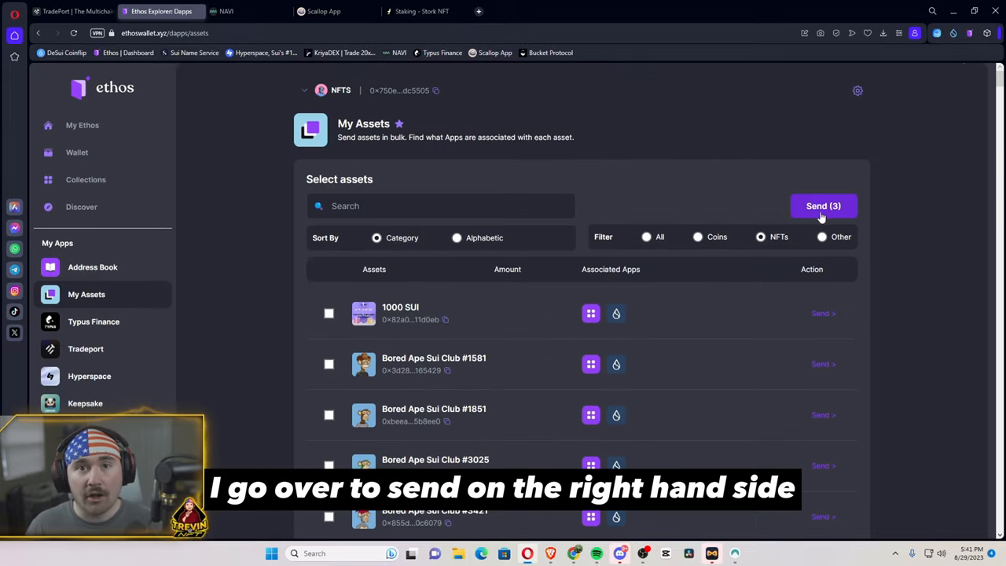
click(823, 204)
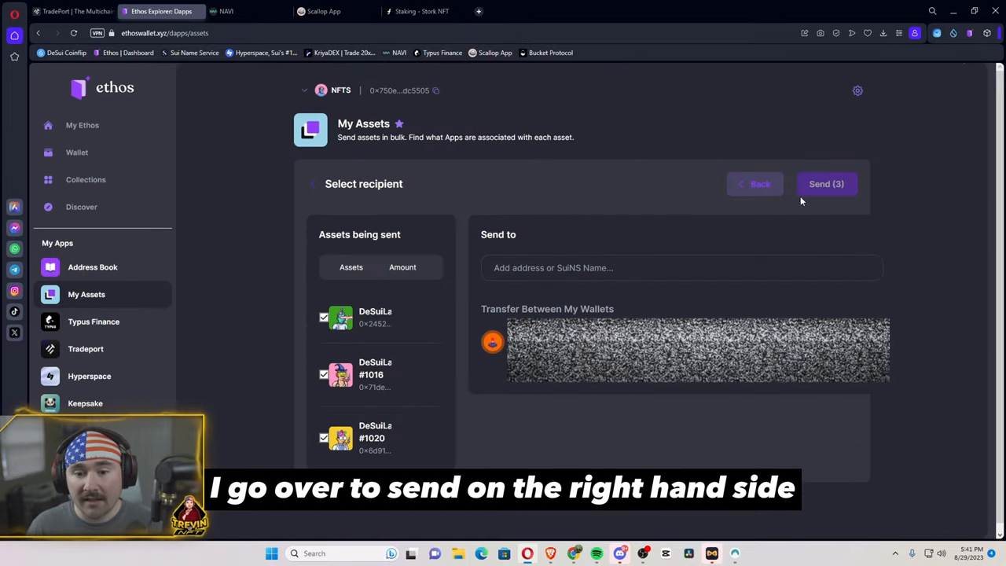
click(681, 267)
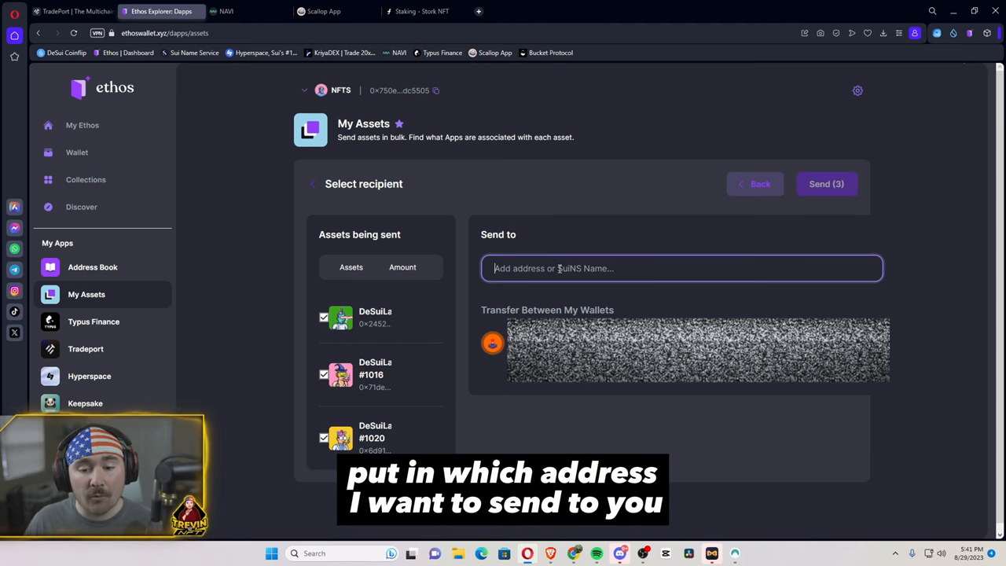
mouse_move(804, 184)
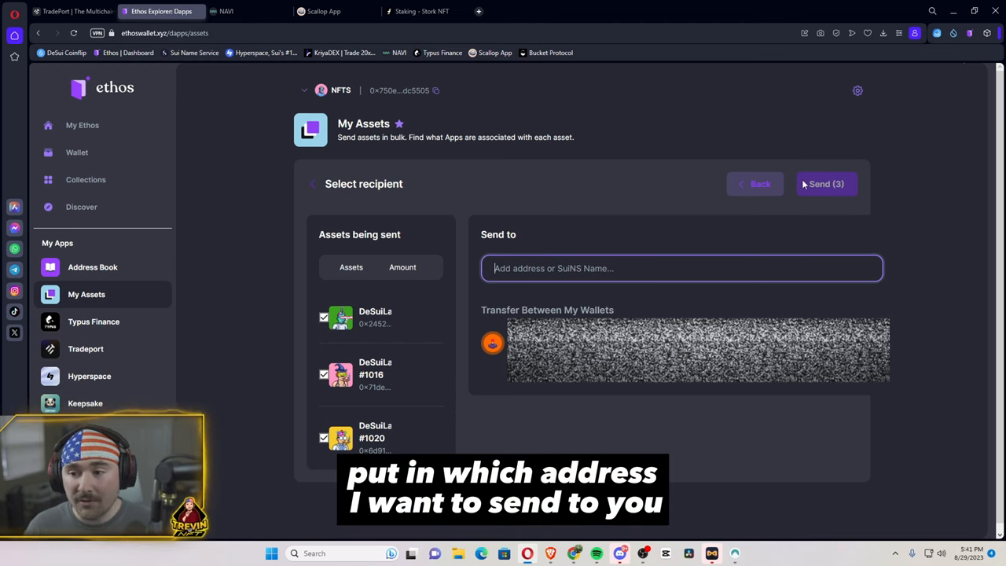
mouse_move(615, 198)
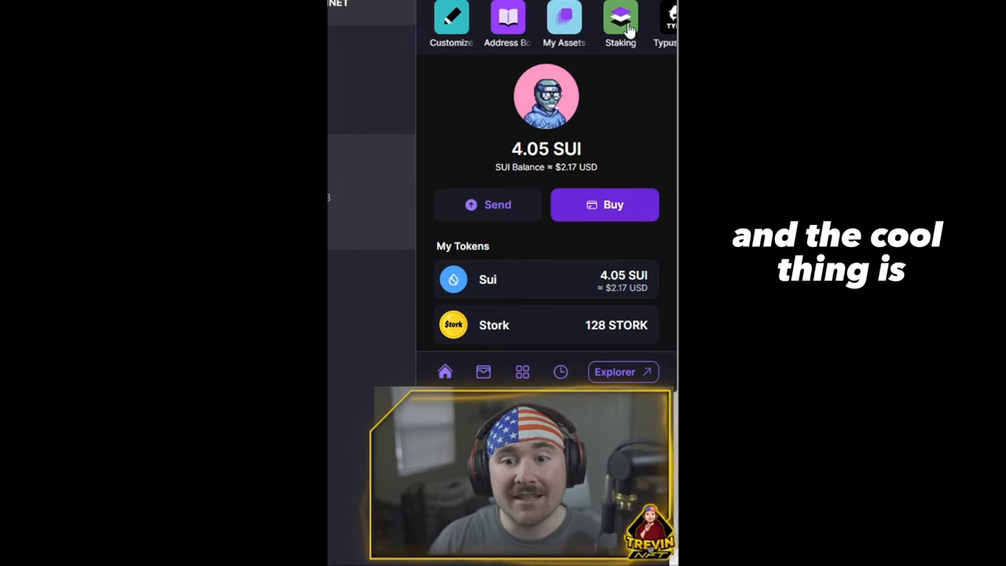
mouse_move(459, 139)
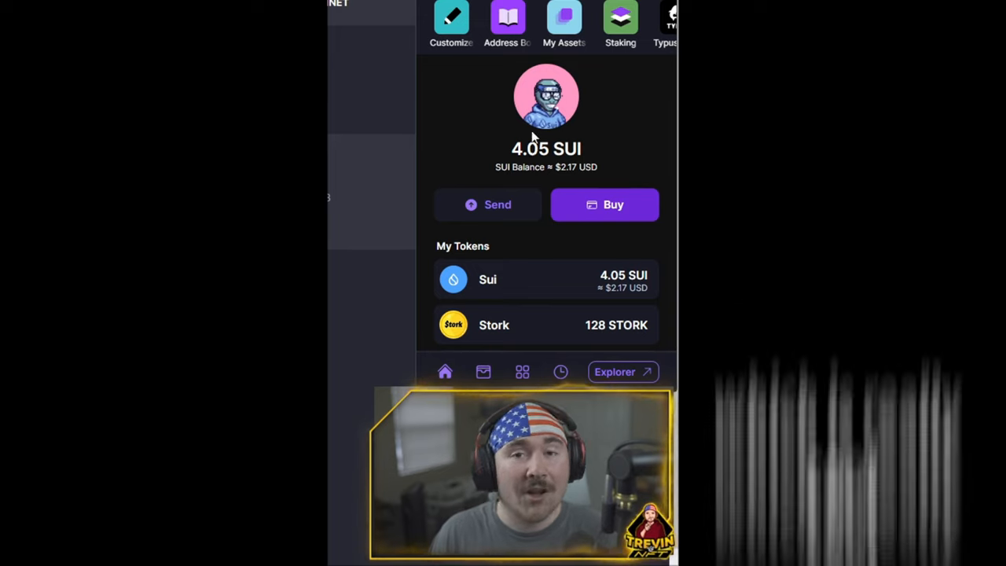
scroll(down, 3)
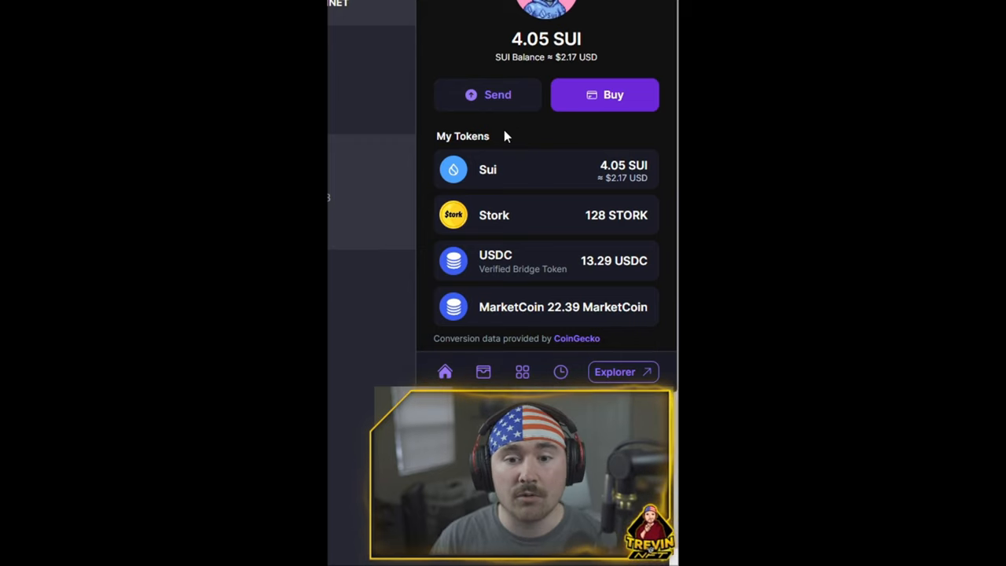
mouse_move(510, 182)
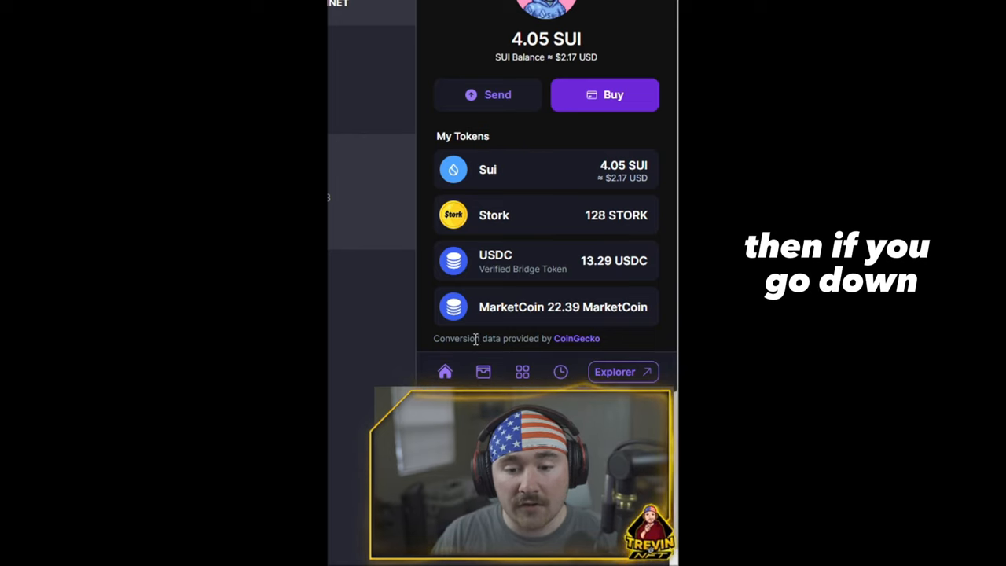
- Switch from My Tokens to My Collectibles and scroll through the NFT avatars
click(482, 370)
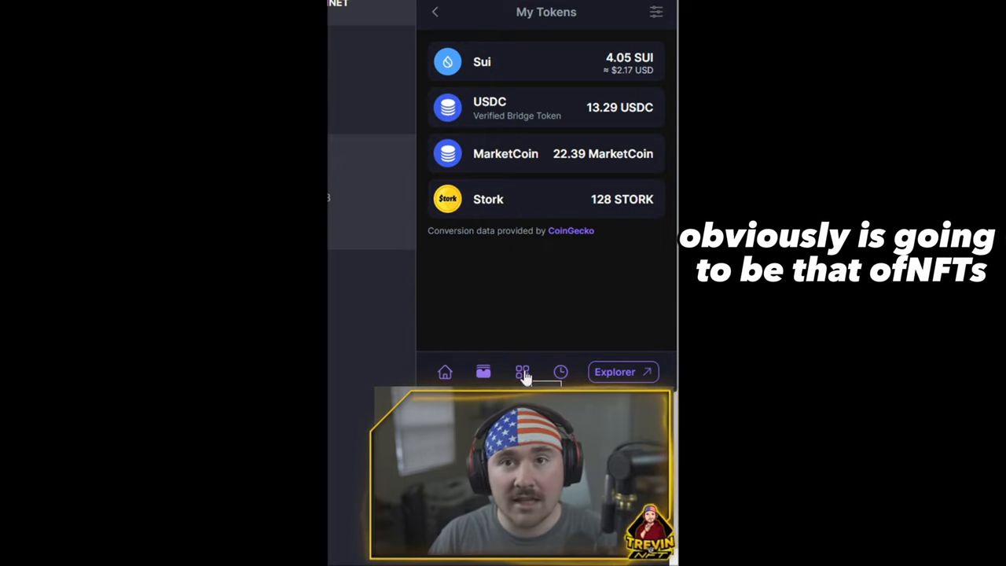
click(522, 371)
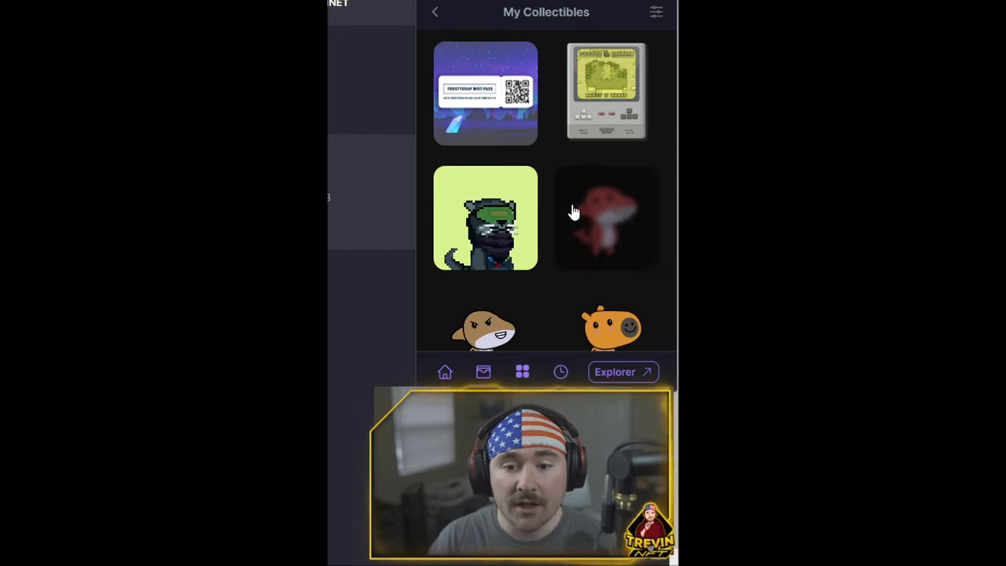
scroll(down, 3)
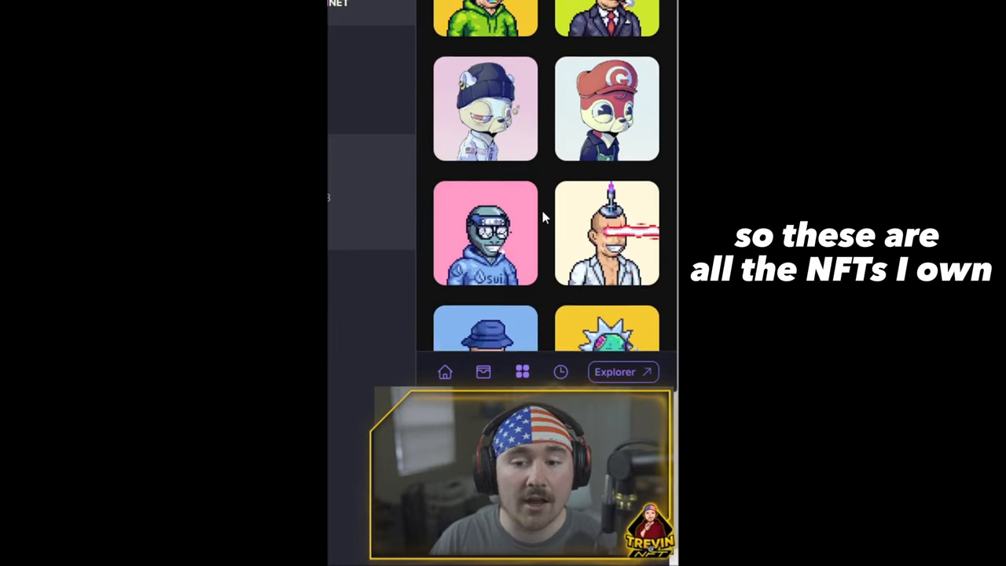
scroll(down, 3)
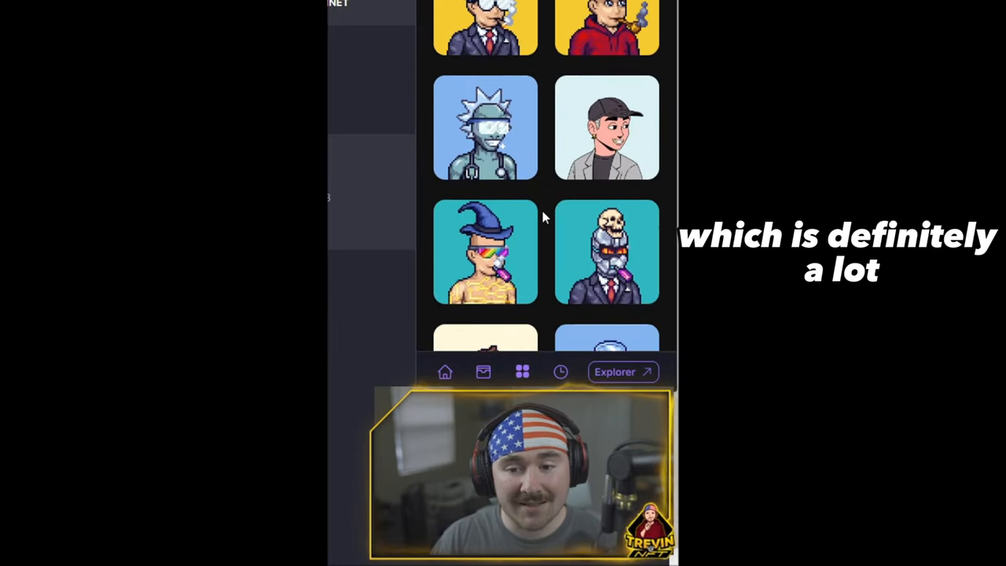
scroll(down, 3)
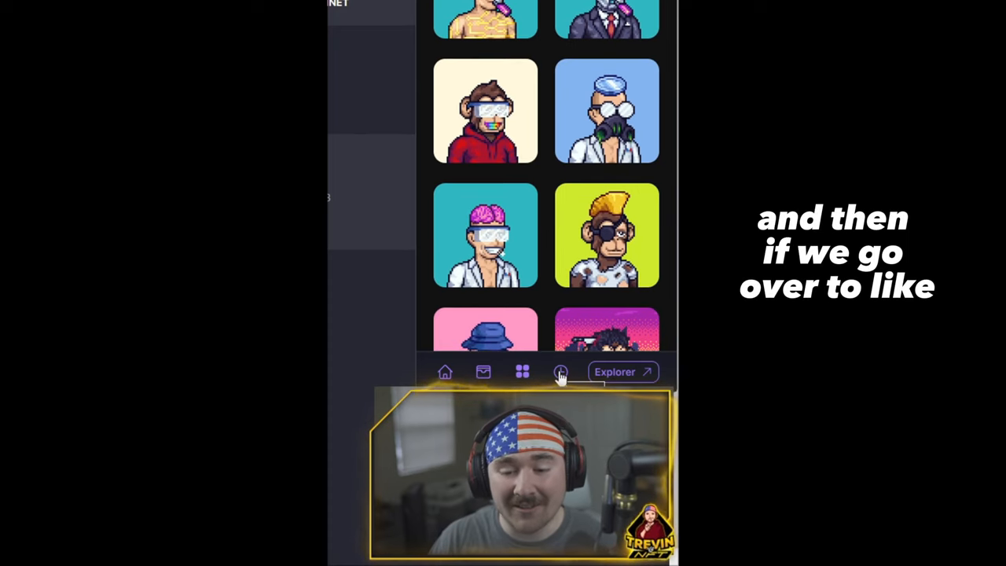
- Show the My Activity history of recent transactions
click(559, 371)
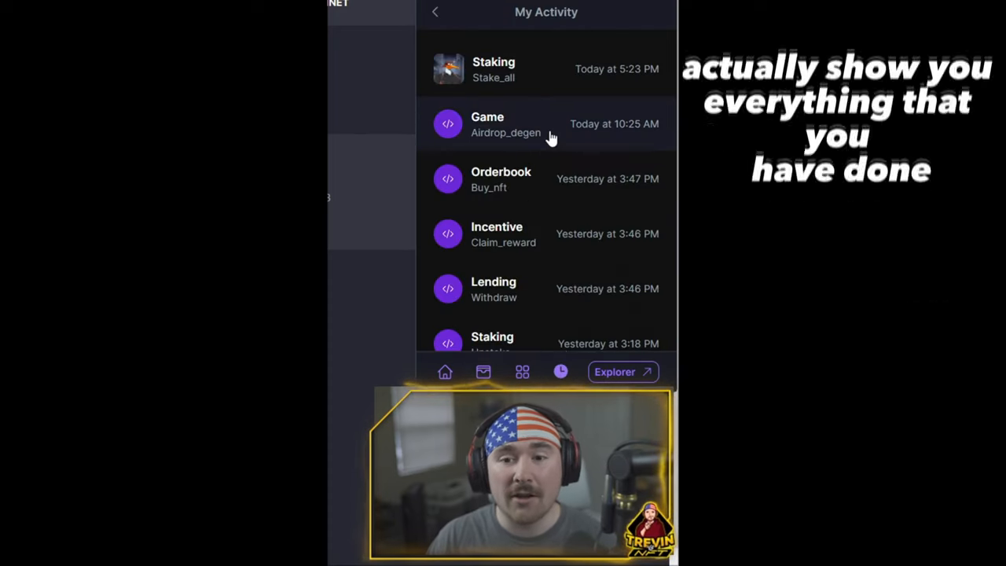
mouse_move(510, 232)
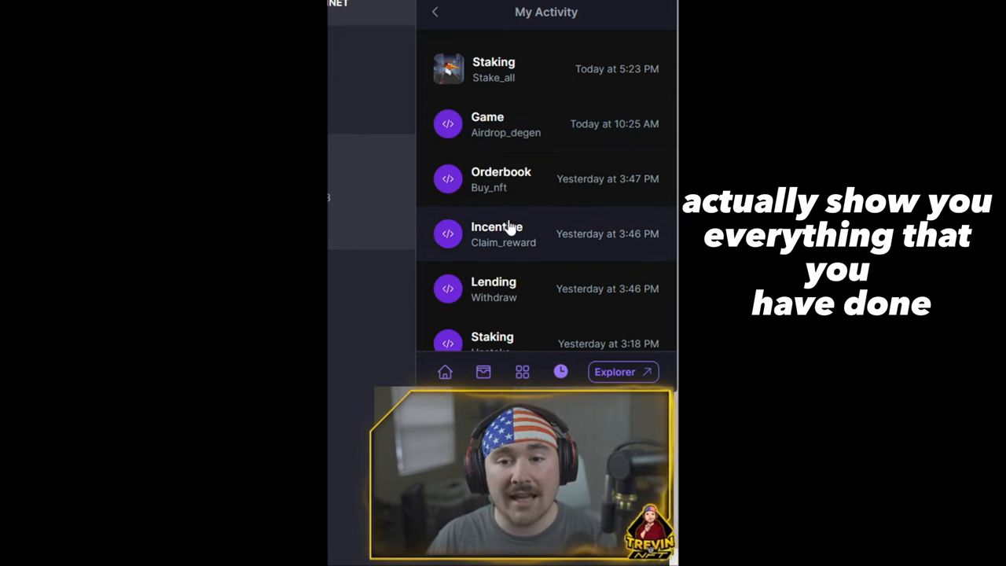
mouse_move(547, 100)
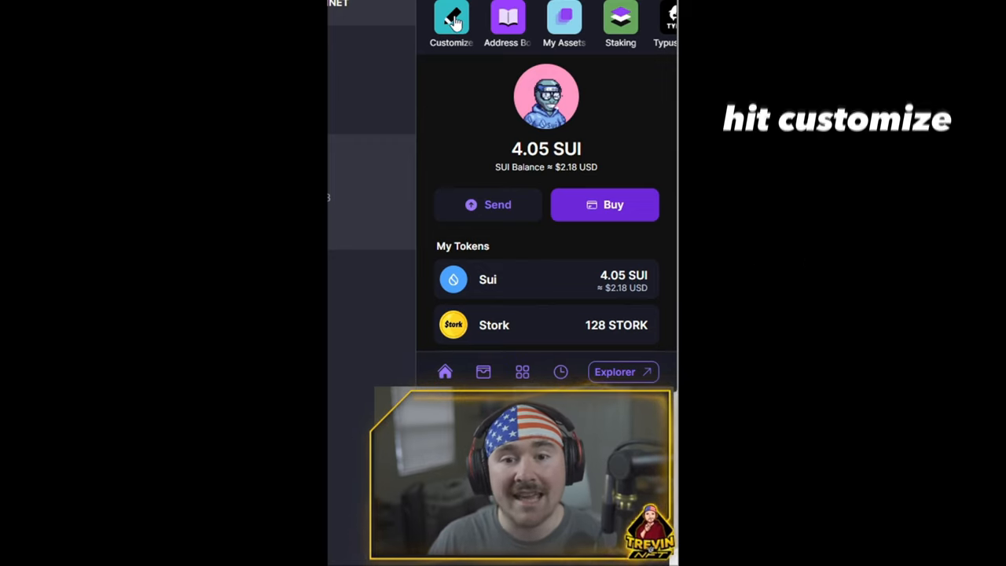
- Enter wallet customization and continue past the nickname step toward profile picture and theme
click(450, 19)
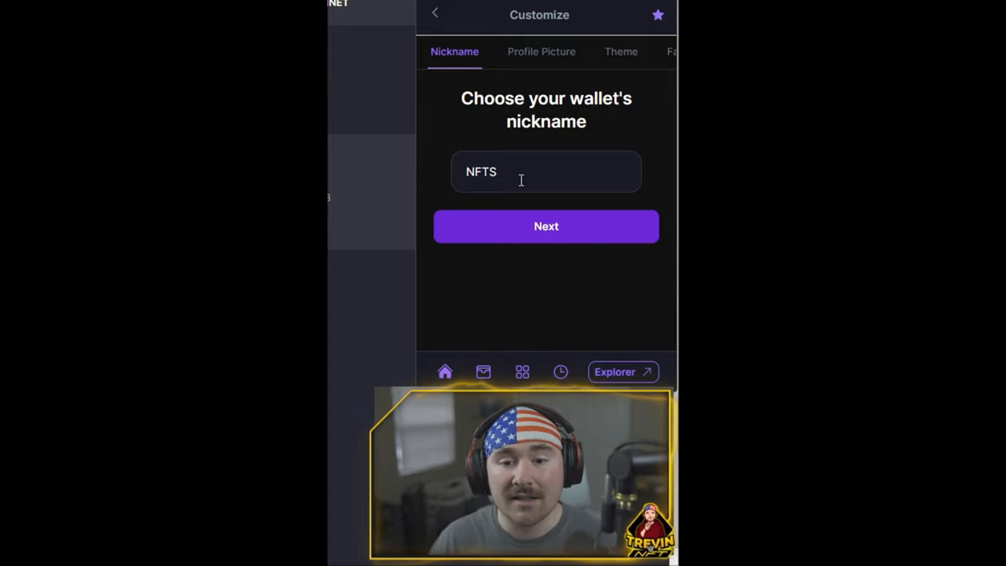
click(545, 226)
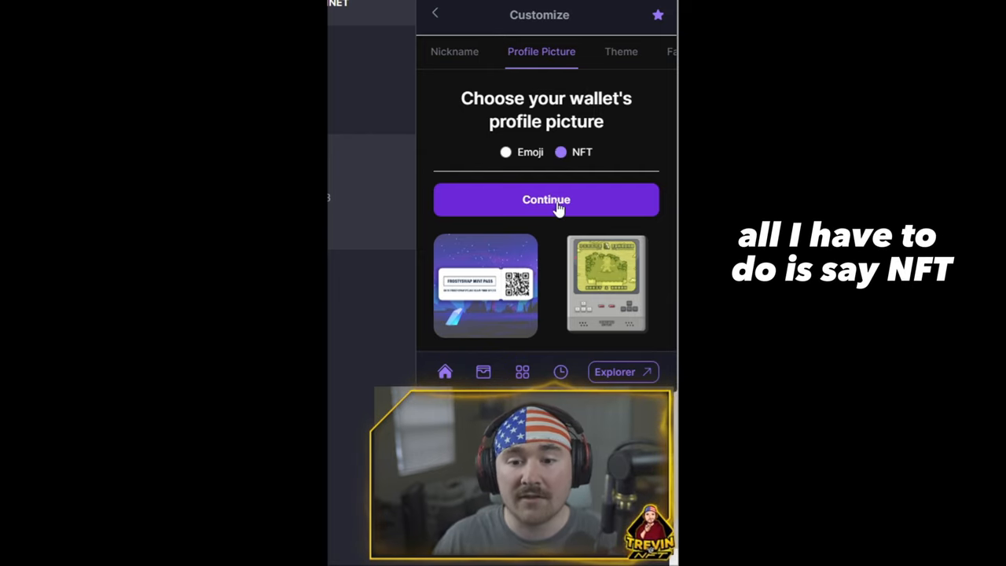
mouse_move(553, 253)
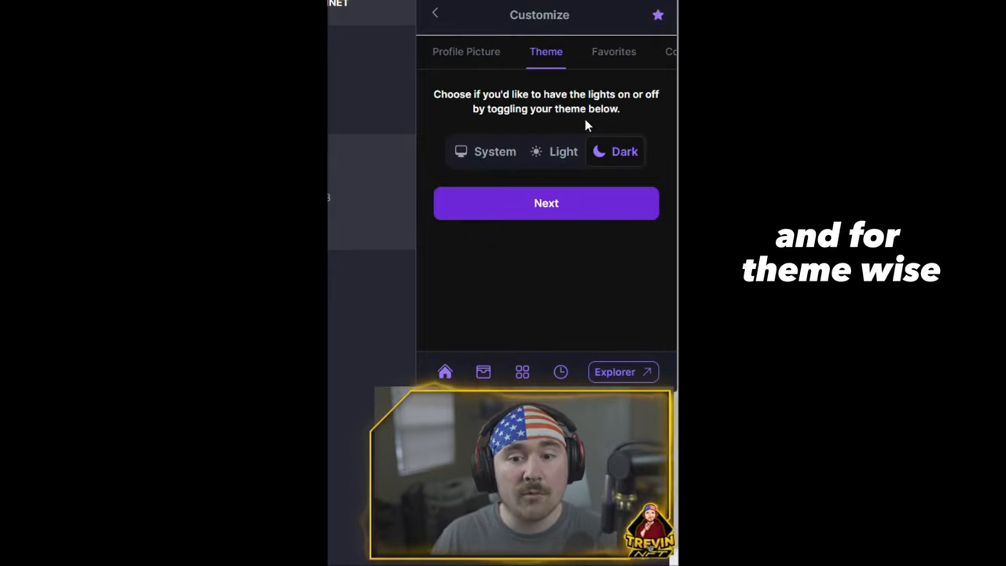
mouse_move(556, 157)
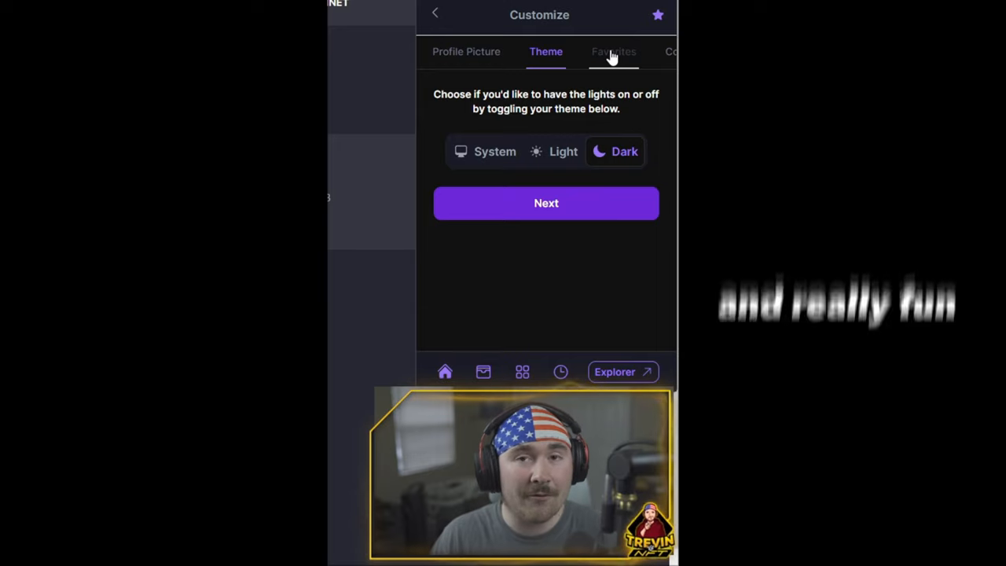
- Switch to the Favorites settings and scroll through the All Apps grid available as favorites
click(613, 52)
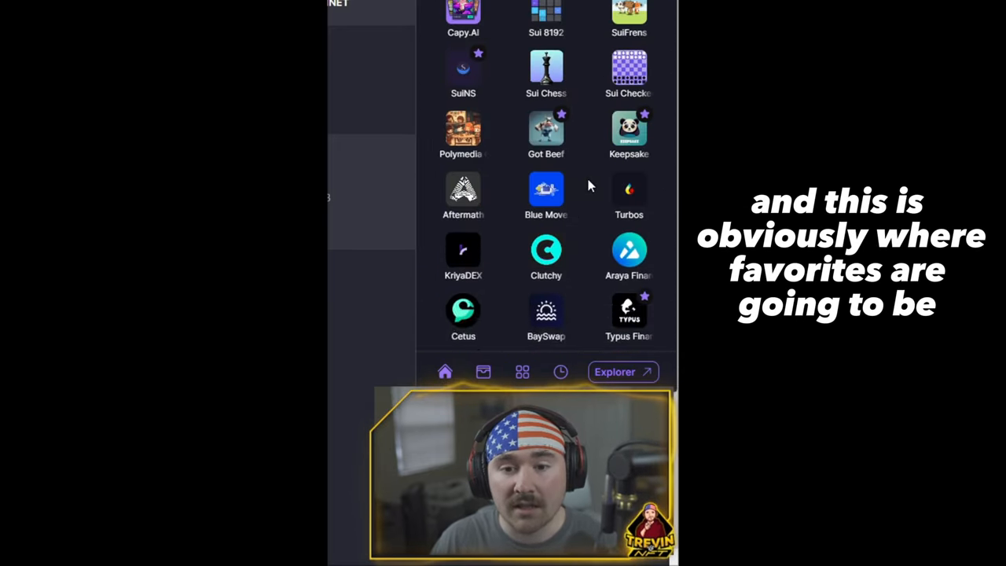
scroll(up, 3)
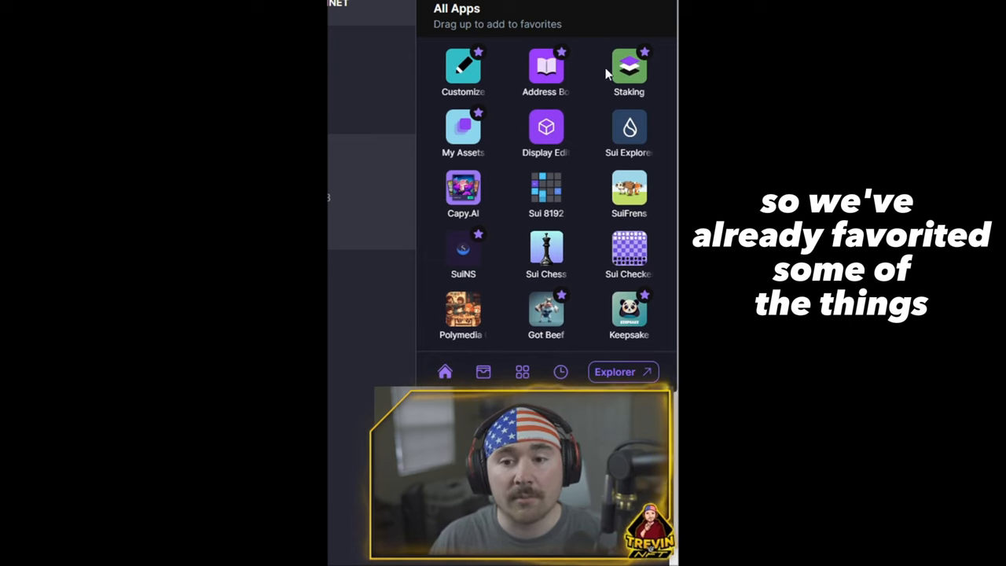
scroll(down, 3)
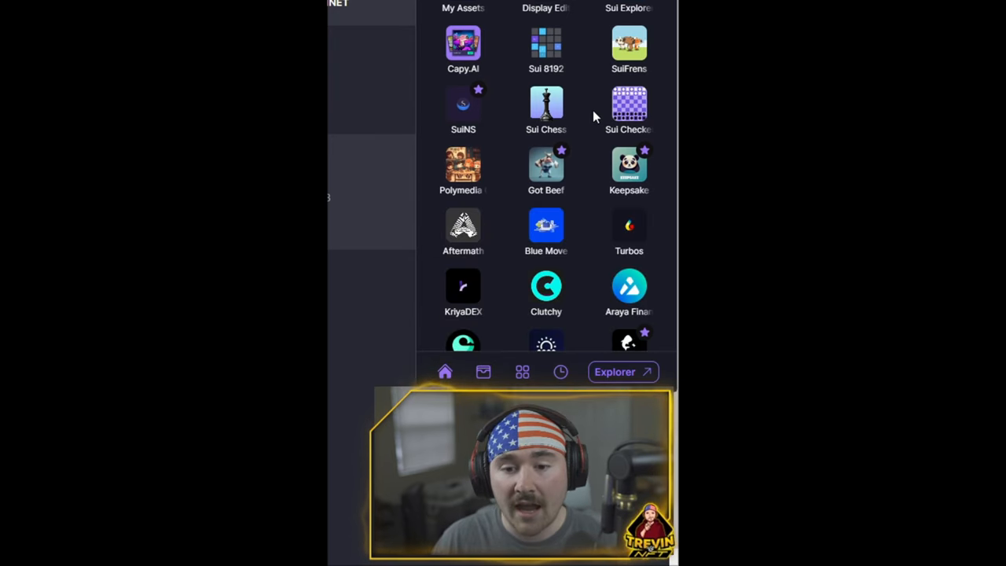
scroll(down, 3)
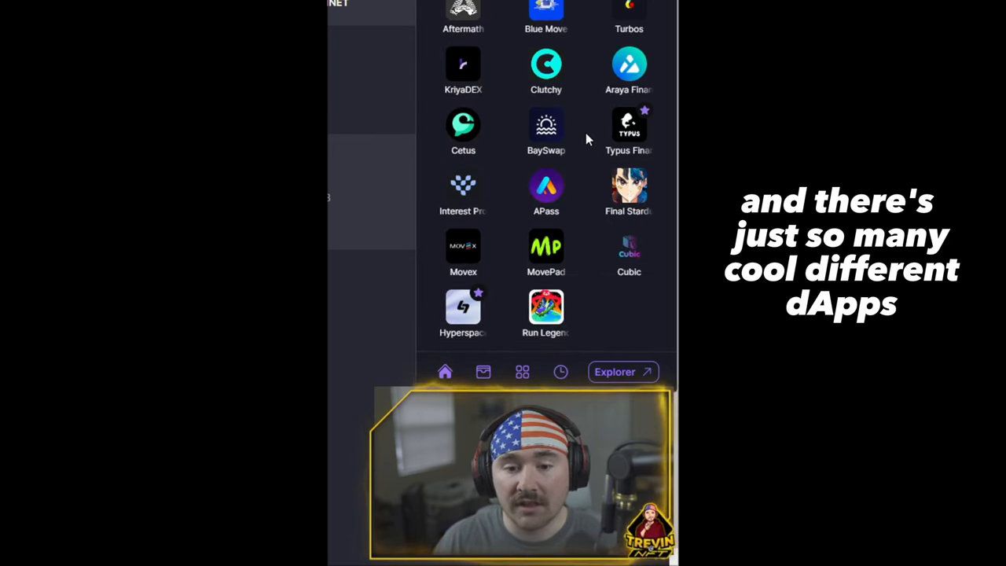